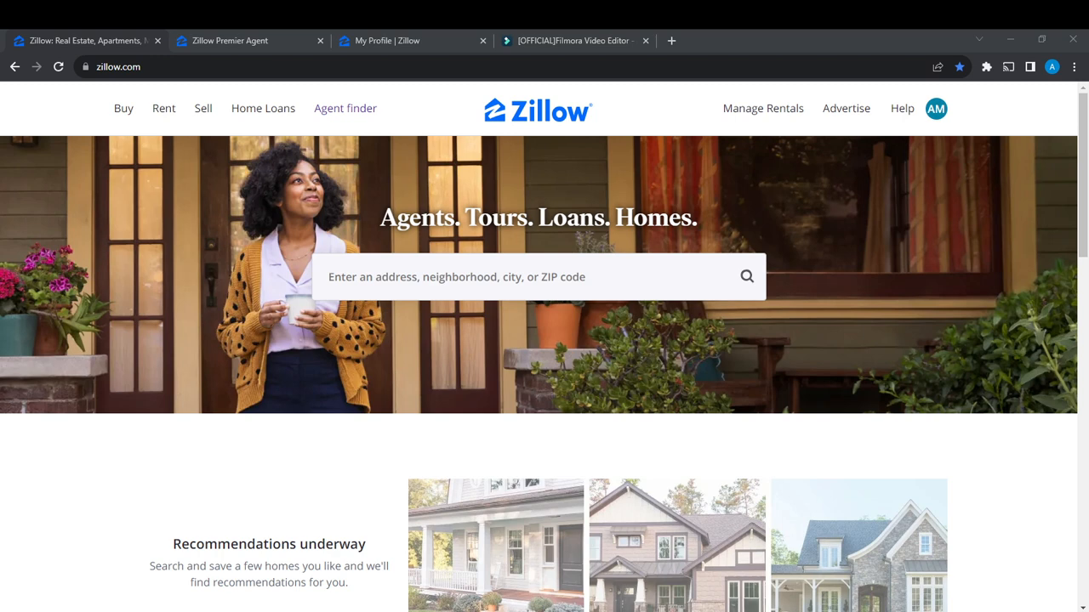
pyautogui.moveTo(928, 314)
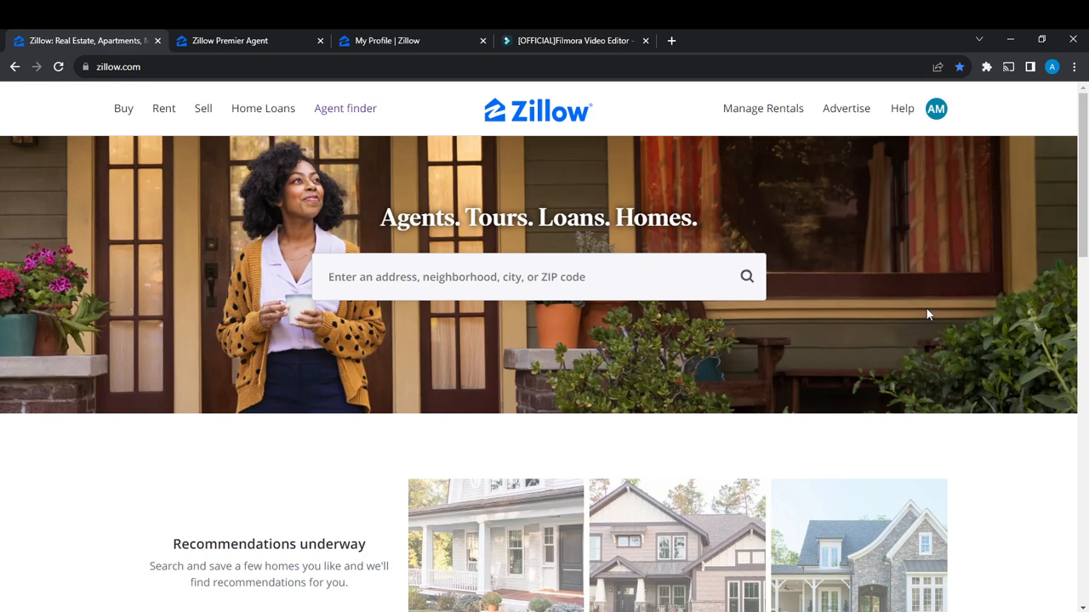
pyautogui.moveTo(344, 96)
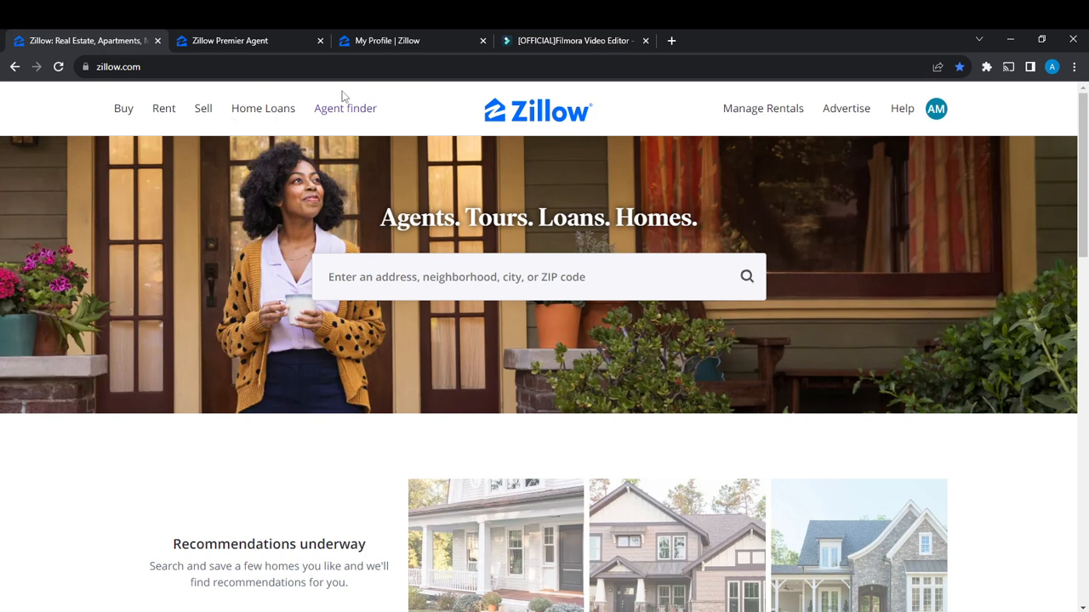
# Open the AM profile avatar's account dropdown on Zillow's home page.
pyautogui.click(345, 108)
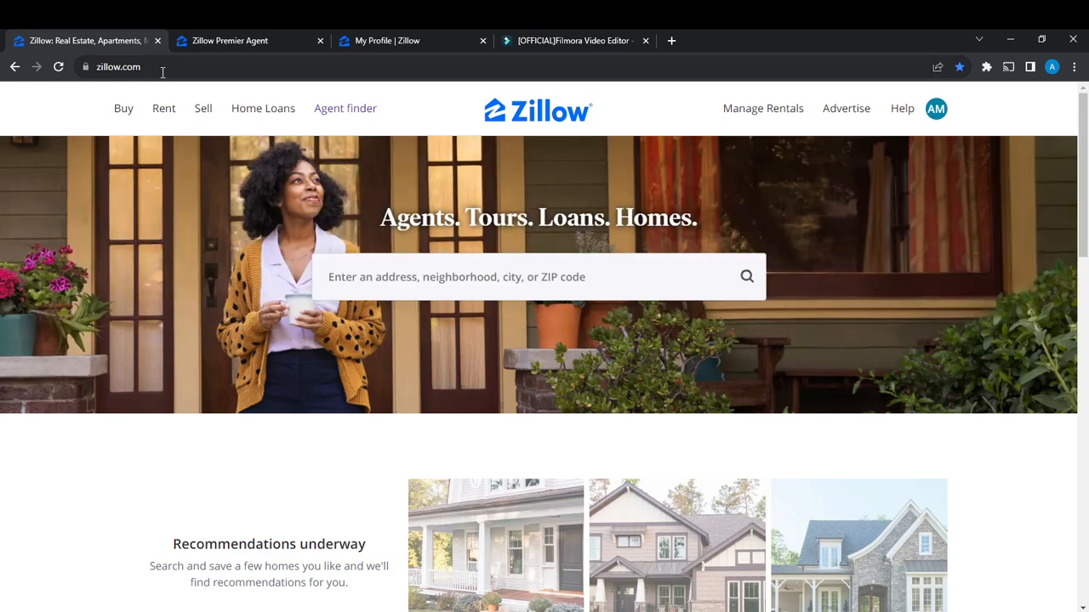
pyautogui.moveTo(306, 335)
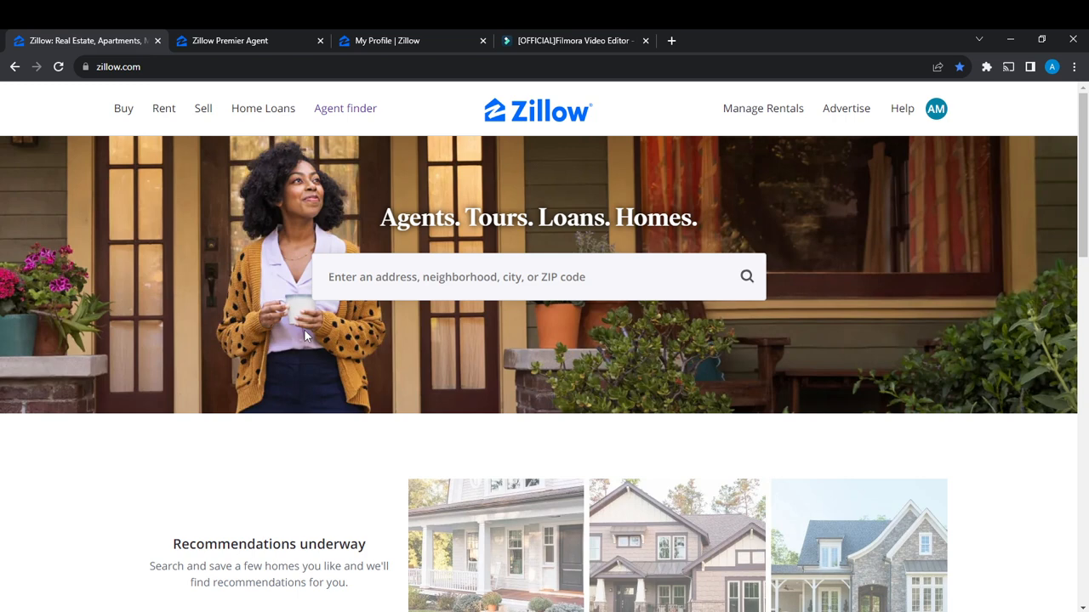
pyautogui.moveTo(487, 328)
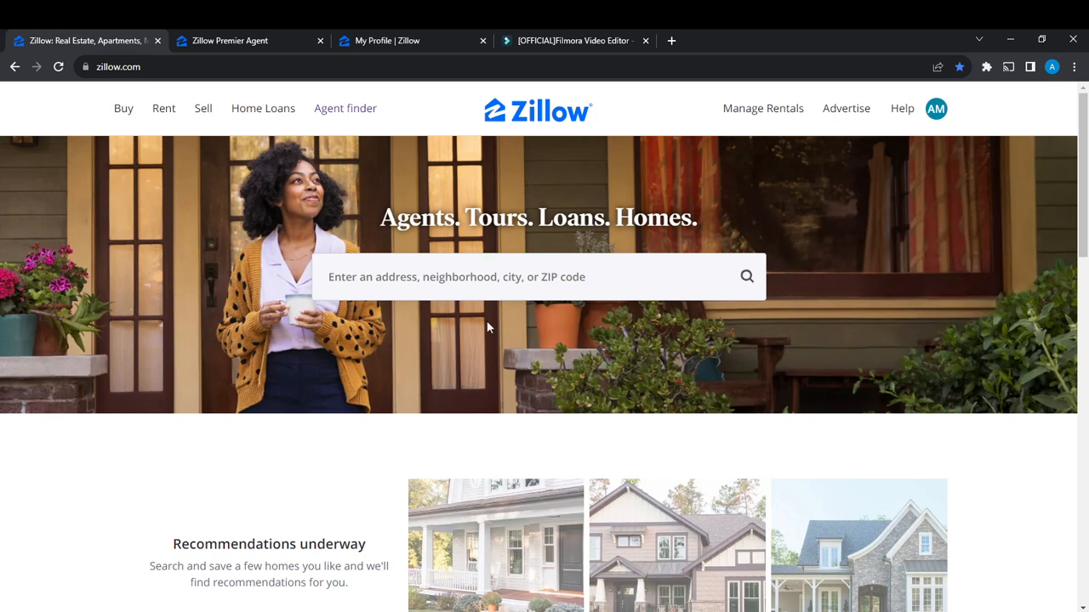
pyautogui.moveTo(845, 108)
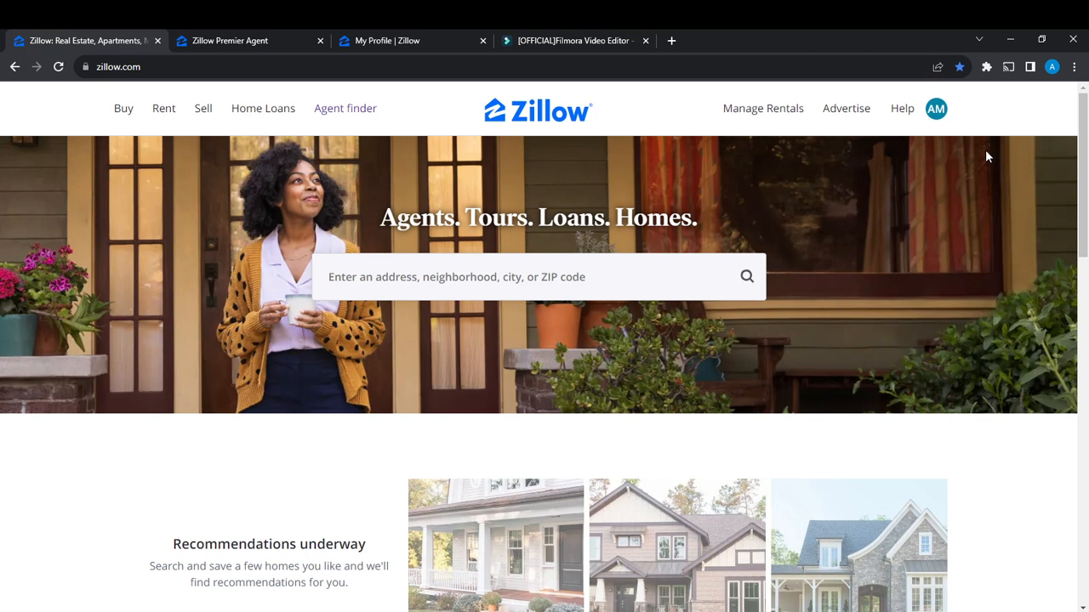
pyautogui.moveTo(1085, 170)
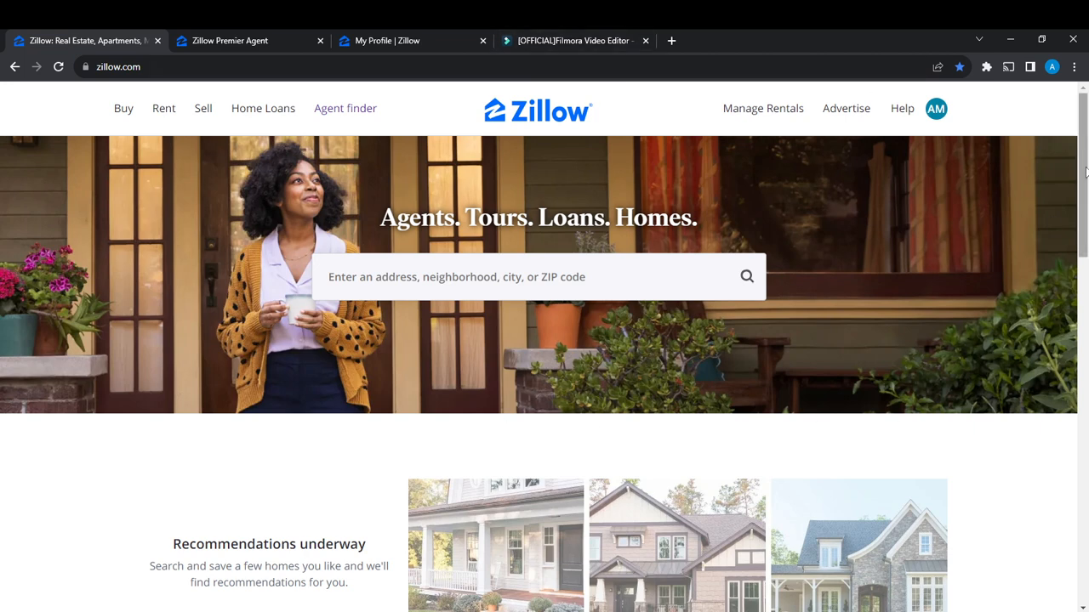
pyautogui.moveTo(689, 324)
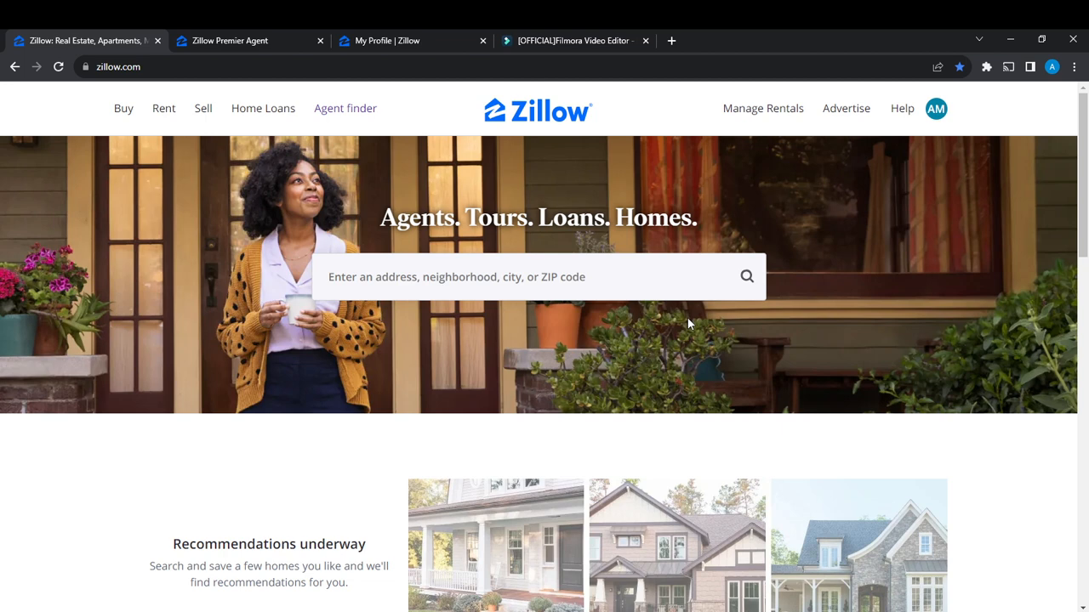
pyautogui.moveTo(85, 125)
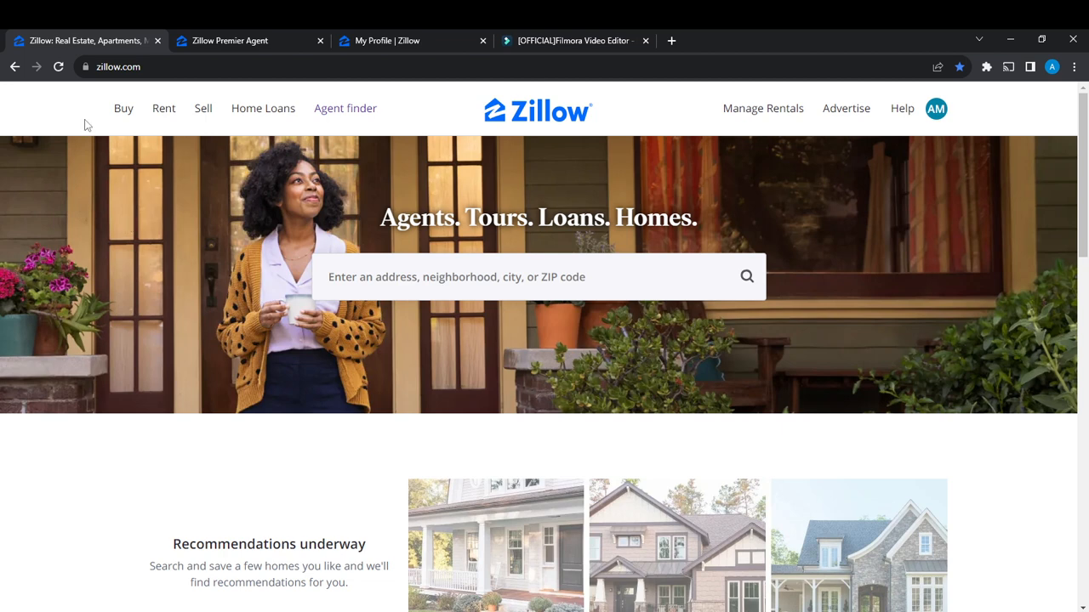
pyautogui.moveTo(163, 108)
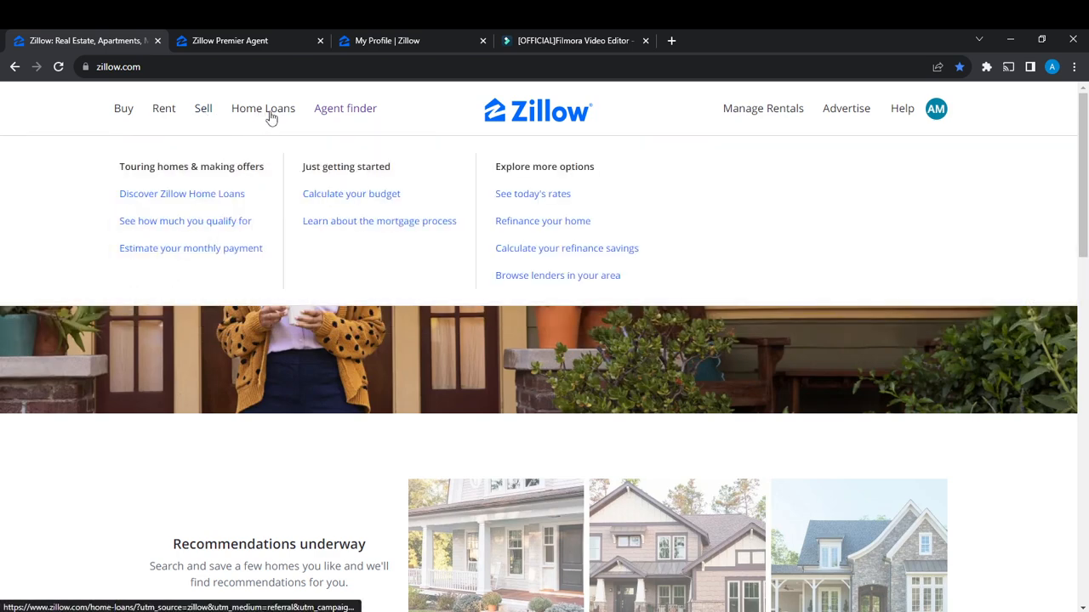
pyautogui.click(762, 108)
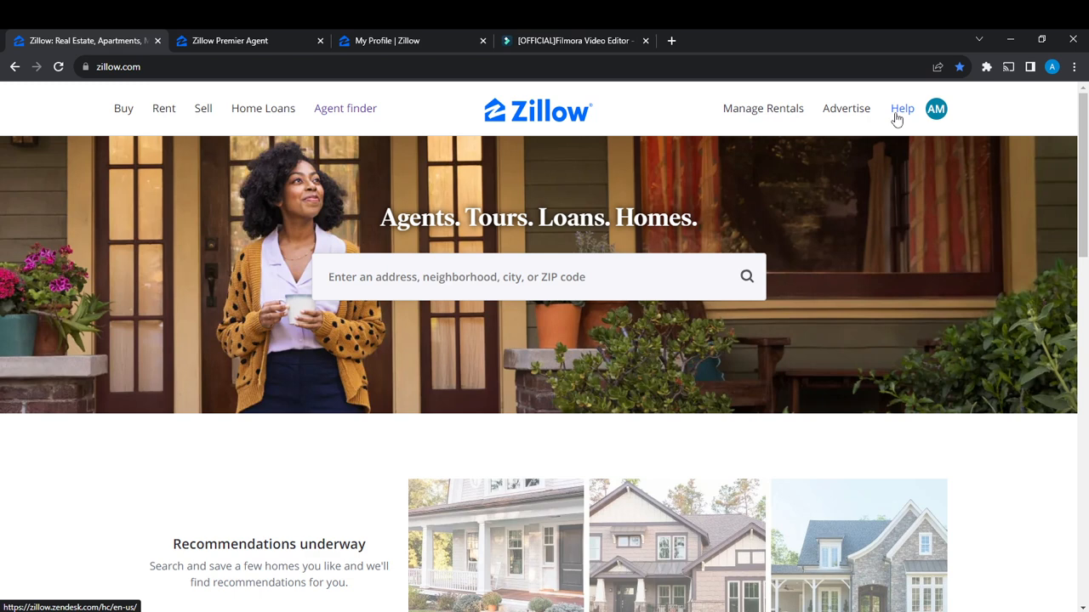
pyautogui.moveTo(936, 109)
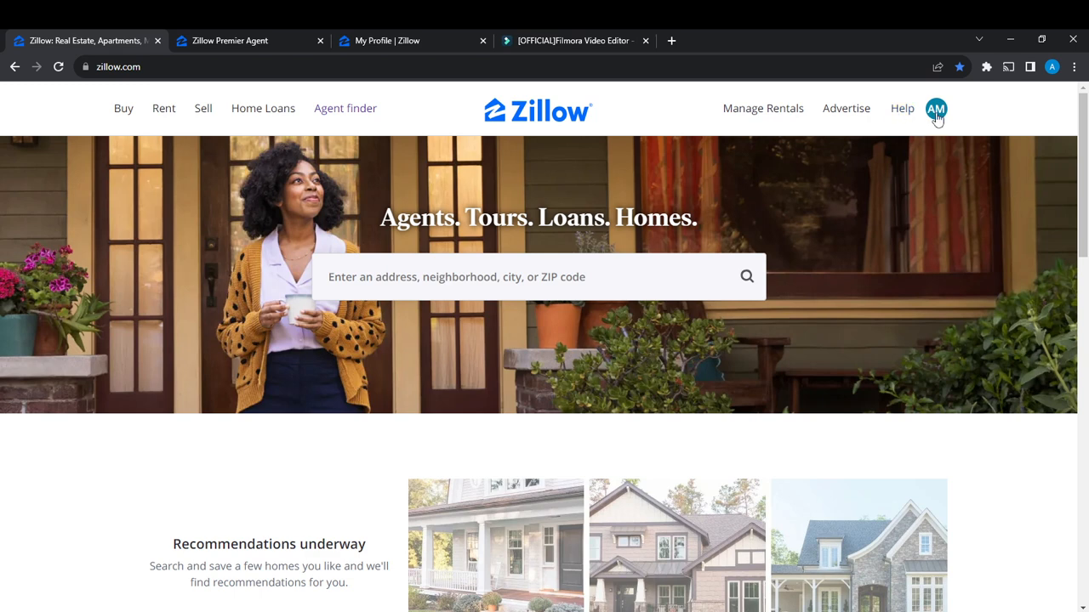
pyautogui.click(936, 109)
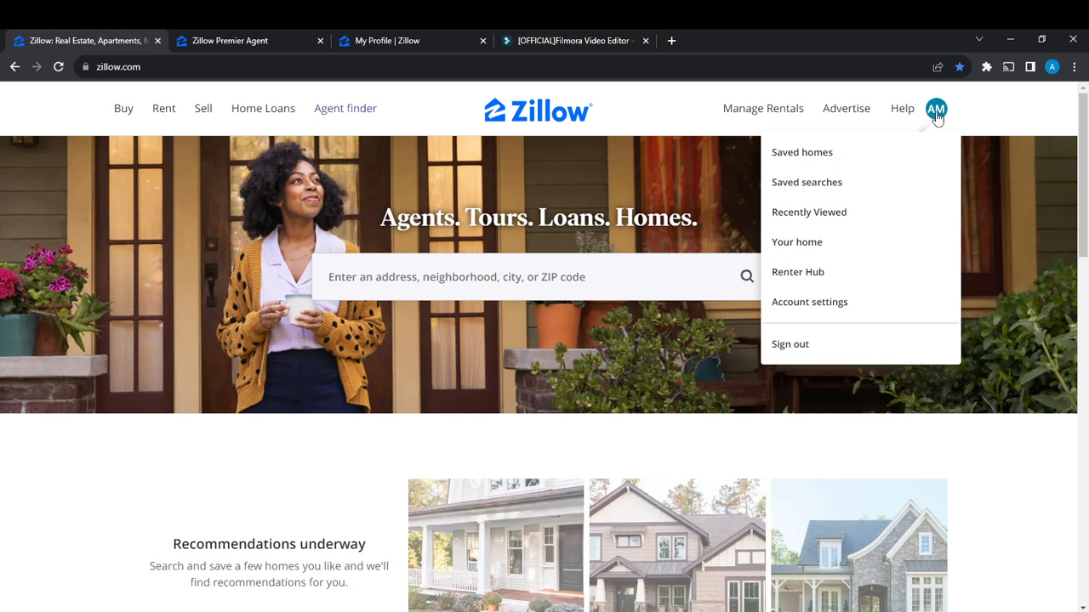
# Go to Account settings and scroll the Profile page down to Manage account.
pyautogui.click(809, 302)
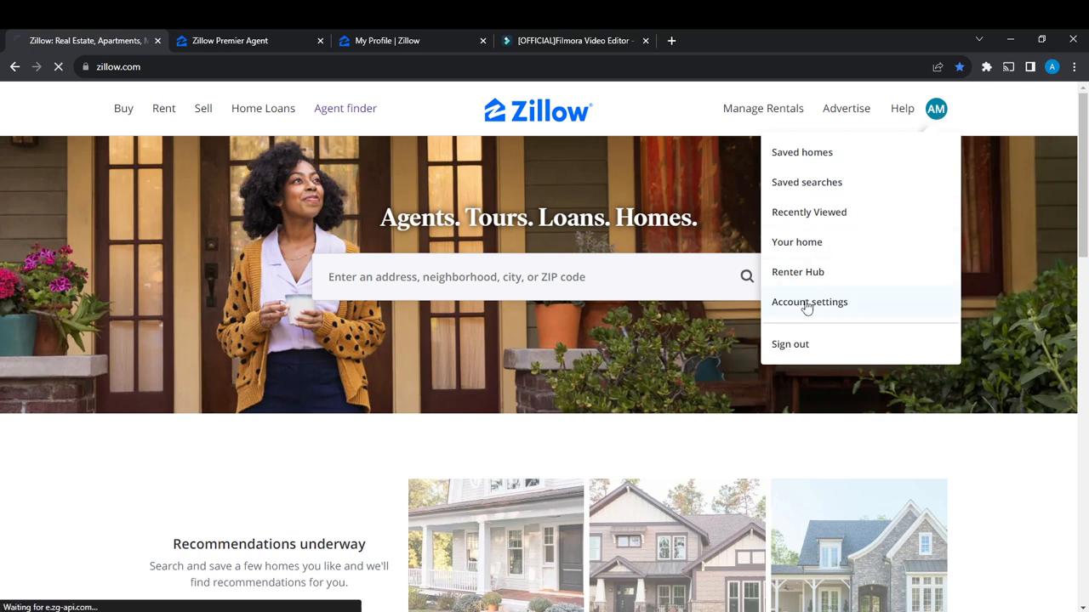
pyautogui.click(809, 302)
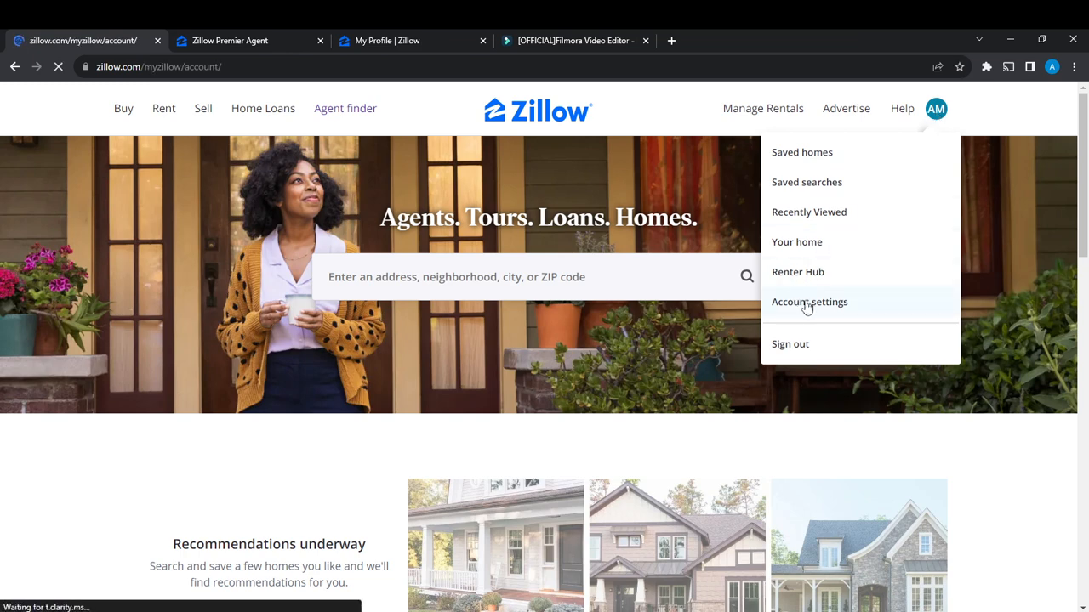
pyautogui.click(809, 302)
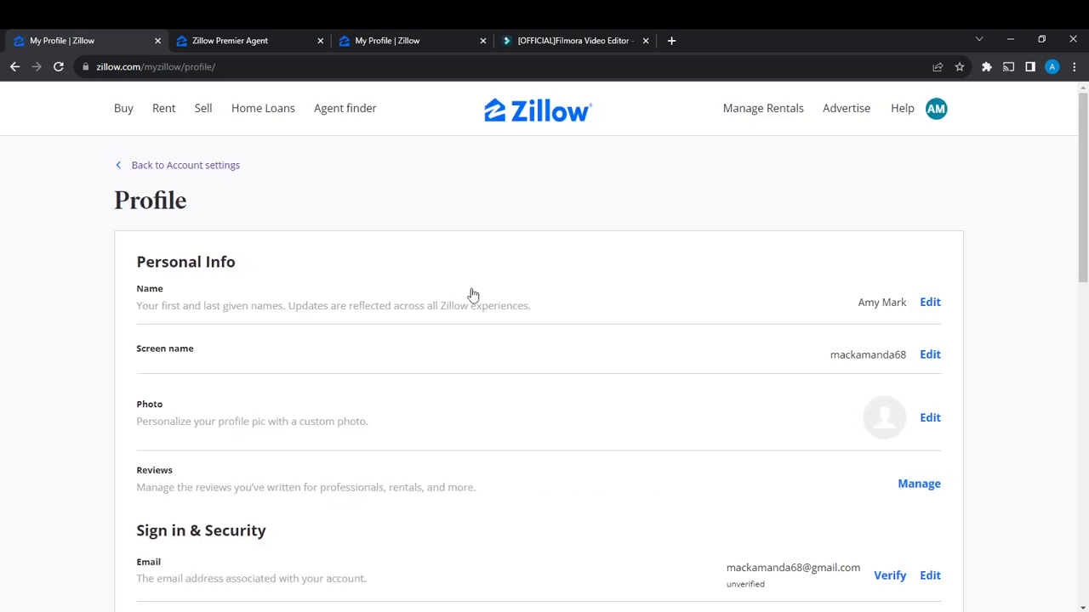
pyautogui.moveTo(810, 257)
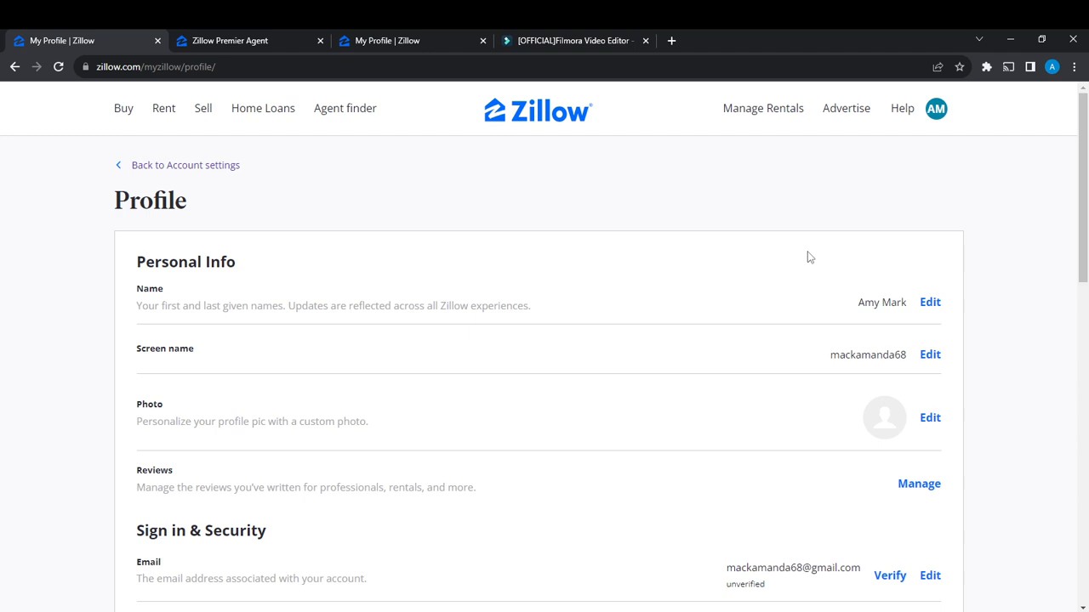
pyautogui.scroll(-3)
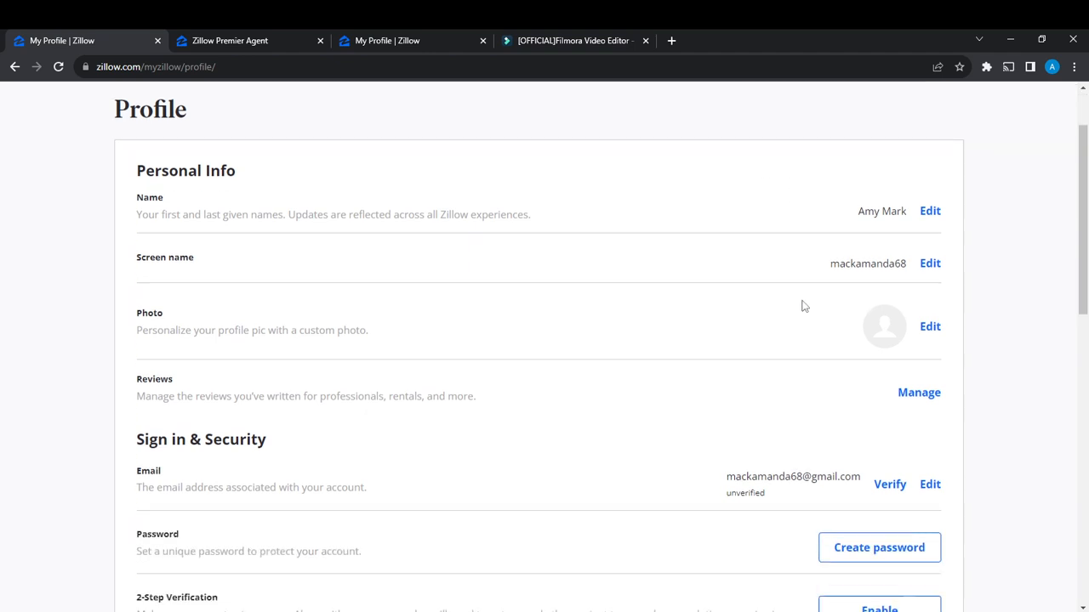
pyautogui.scroll(-3)
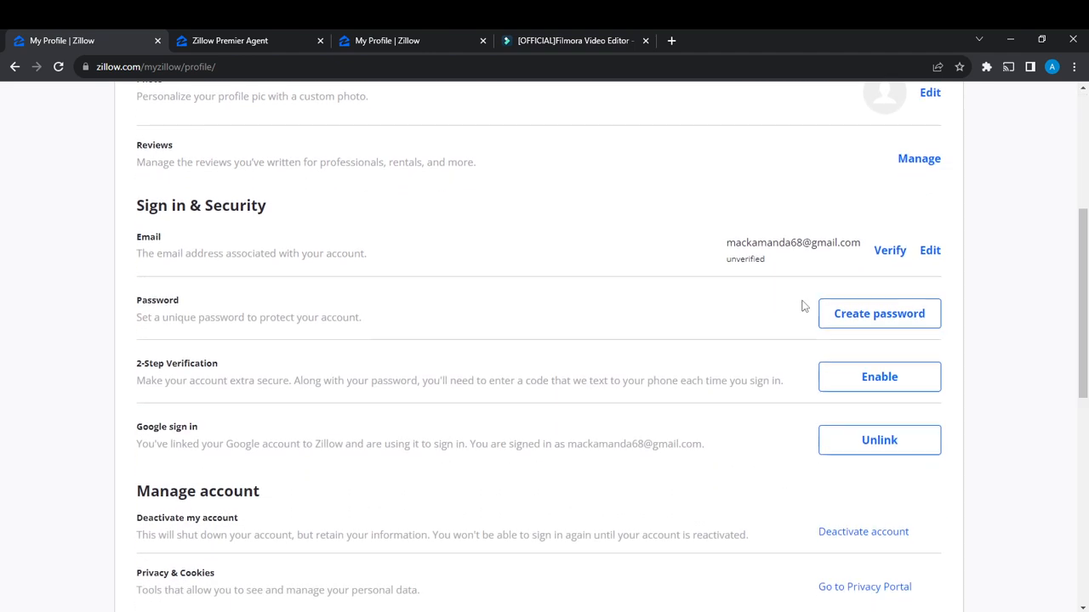
pyautogui.scroll(-3)
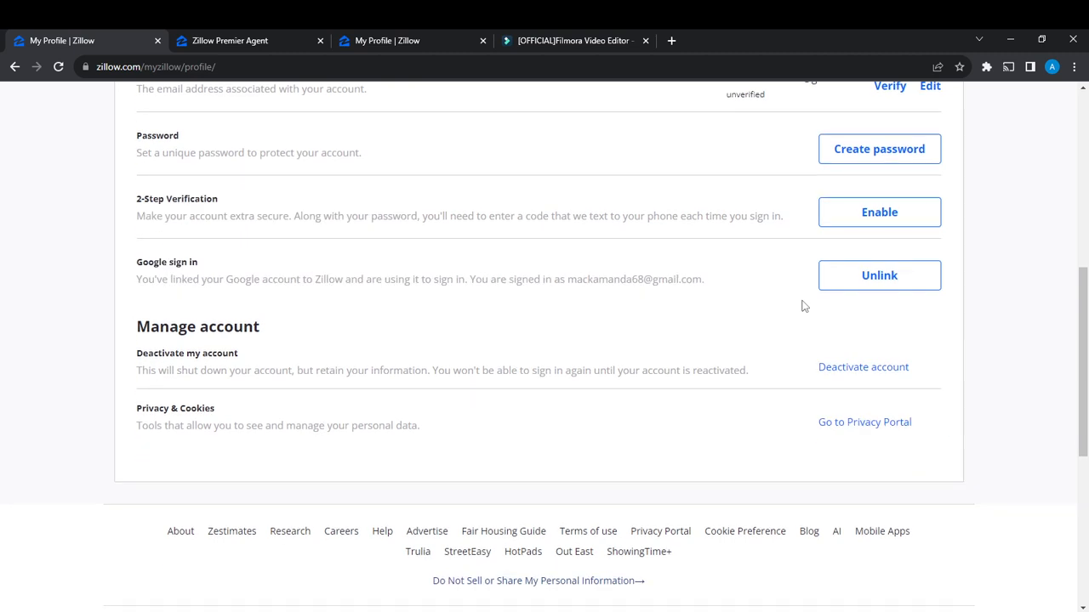
pyautogui.moveTo(942, 319)
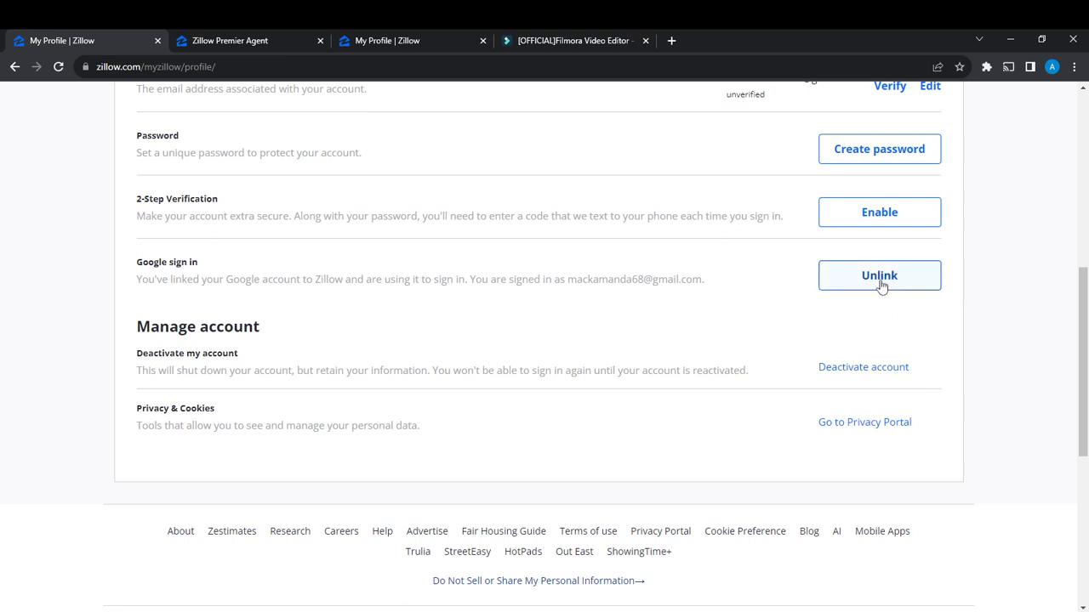
pyautogui.moveTo(829, 297)
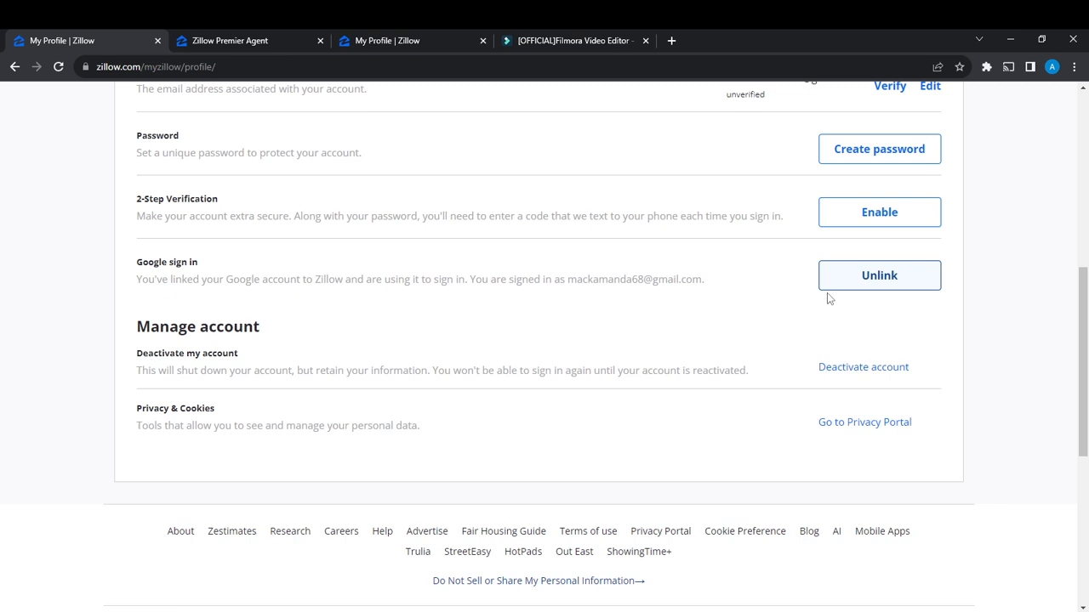
pyautogui.moveTo(886, 296)
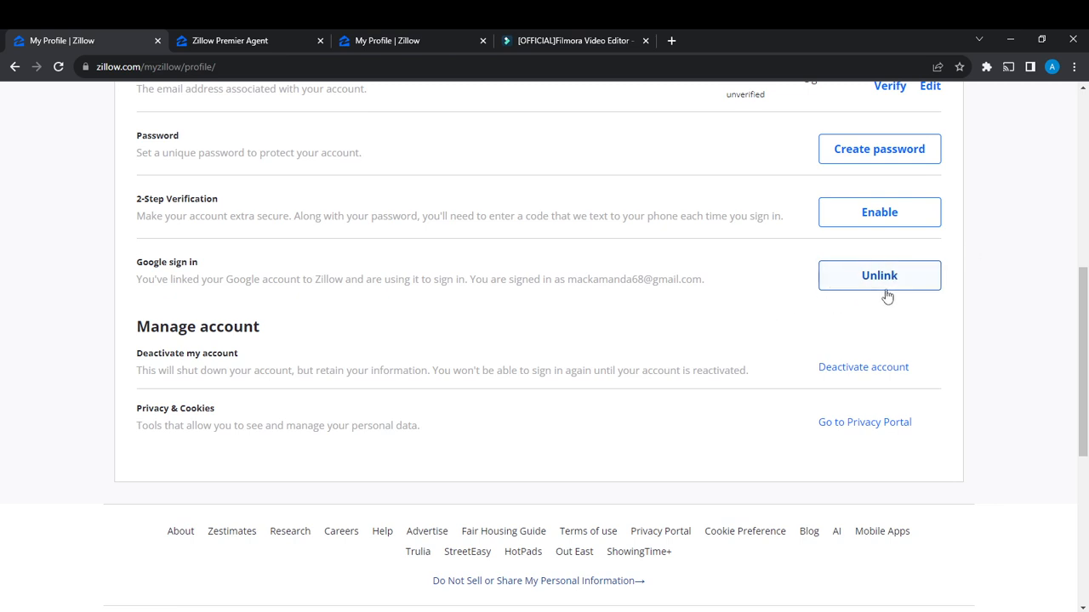
pyautogui.moveTo(655, 313)
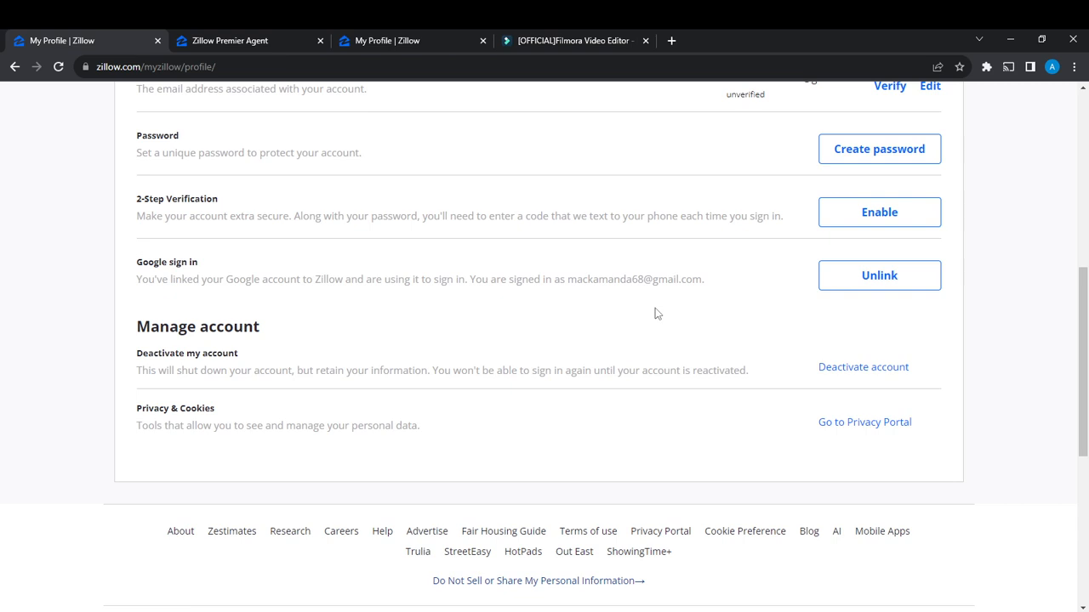
pyautogui.moveTo(136, 376)
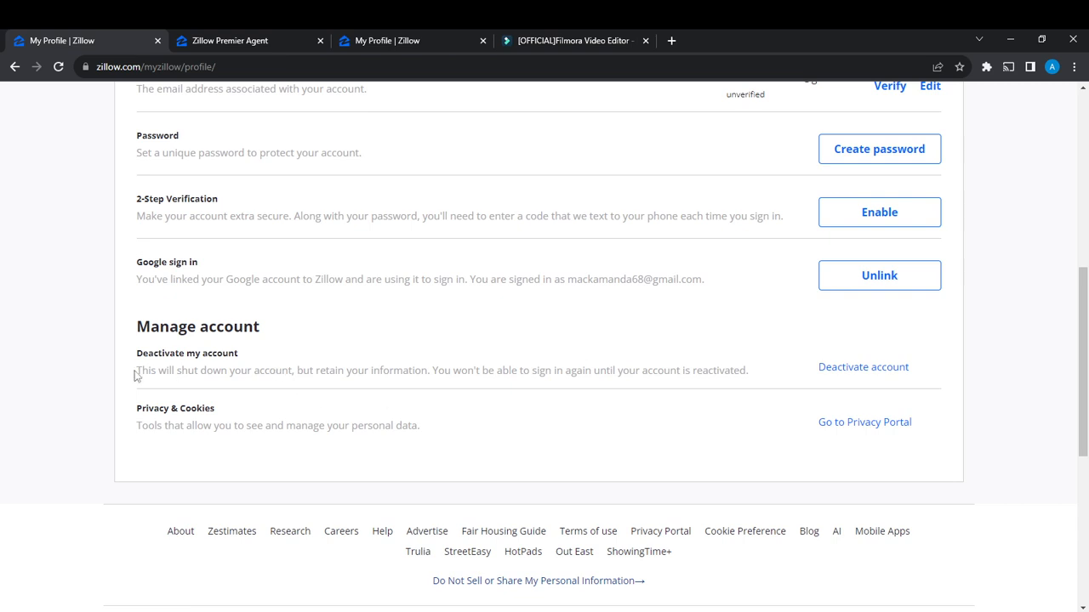
pyautogui.moveTo(270, 376)
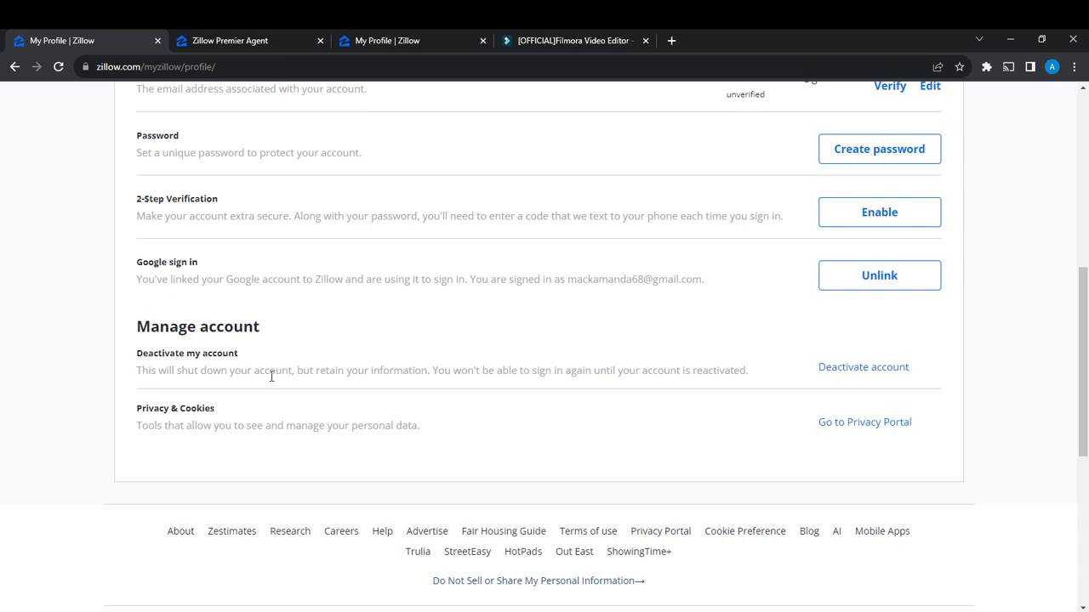
pyautogui.moveTo(345, 418)
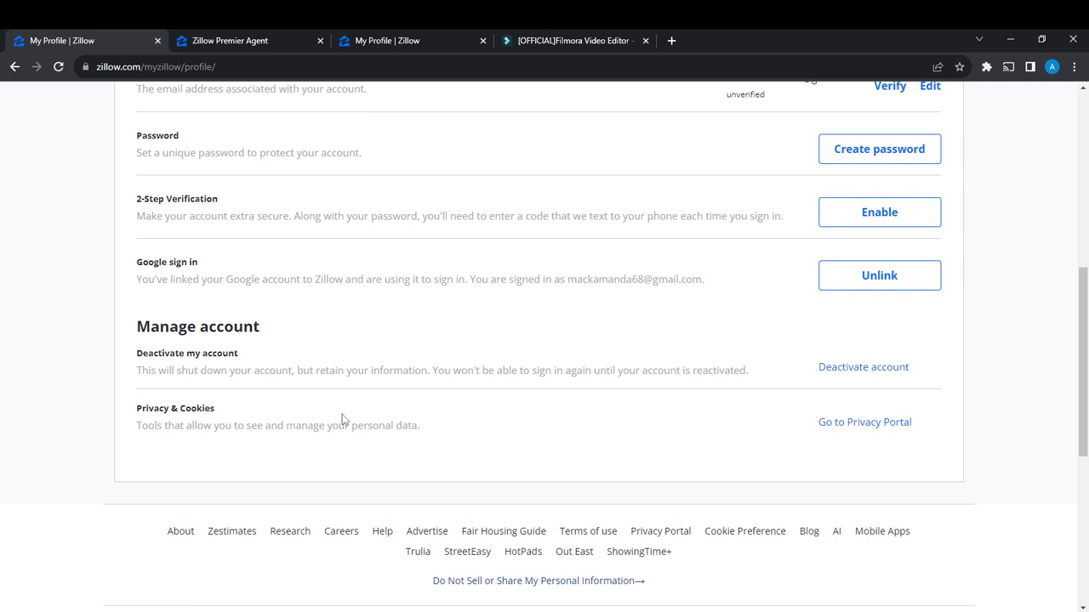
pyautogui.moveTo(382, 398)
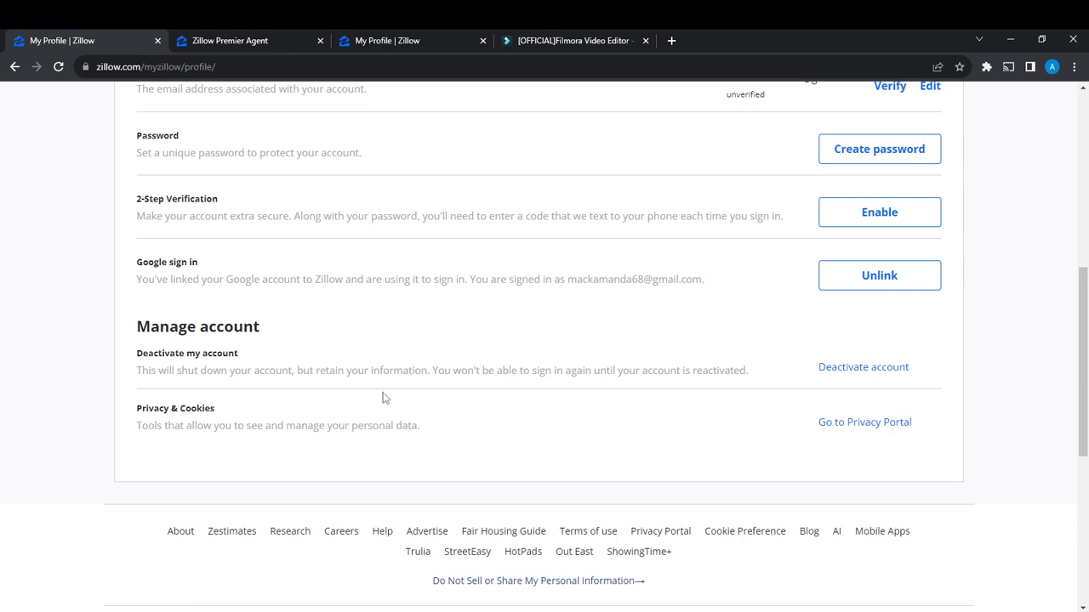
pyautogui.moveTo(464, 401)
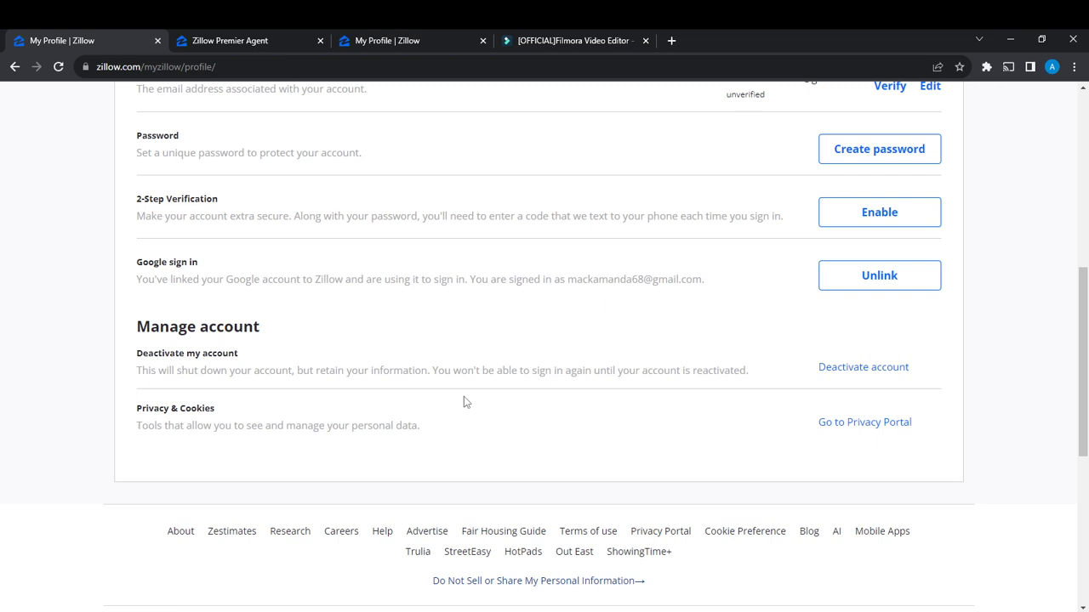
pyautogui.moveTo(656, 368)
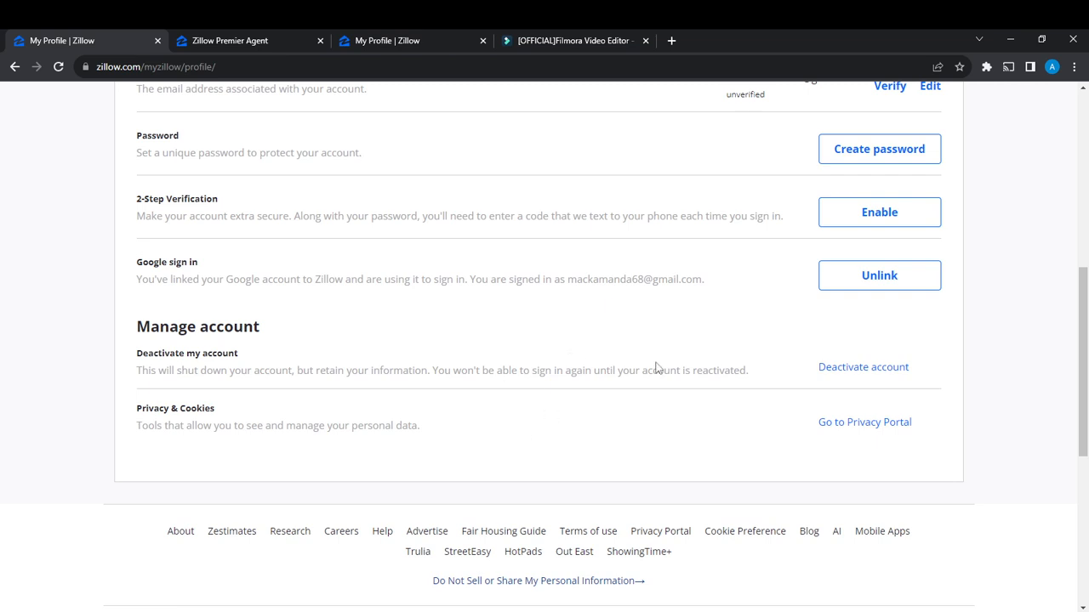
pyautogui.moveTo(700, 389)
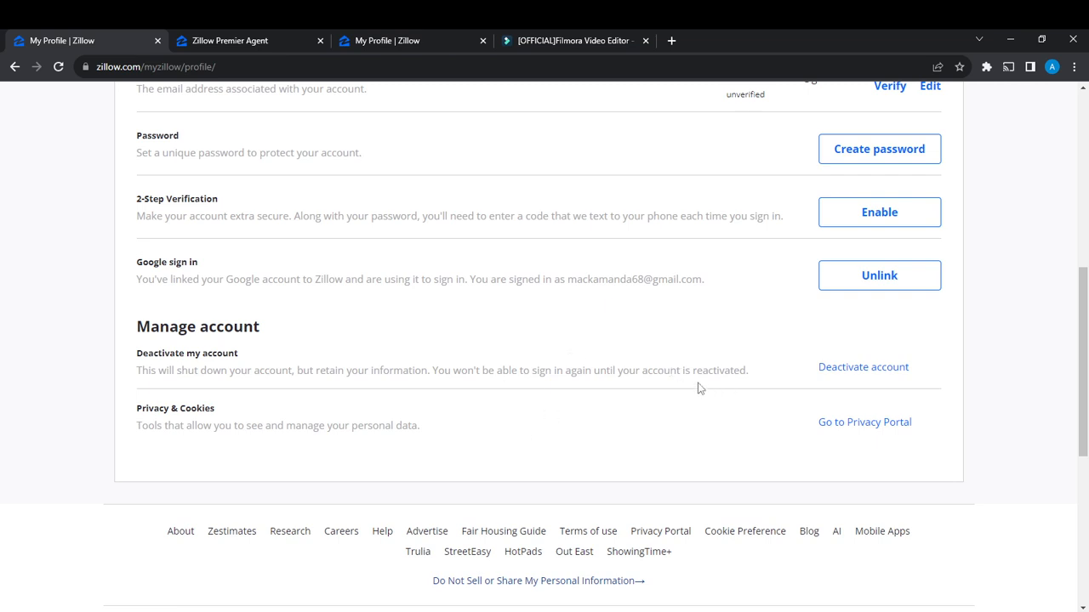
pyautogui.moveTo(821, 396)
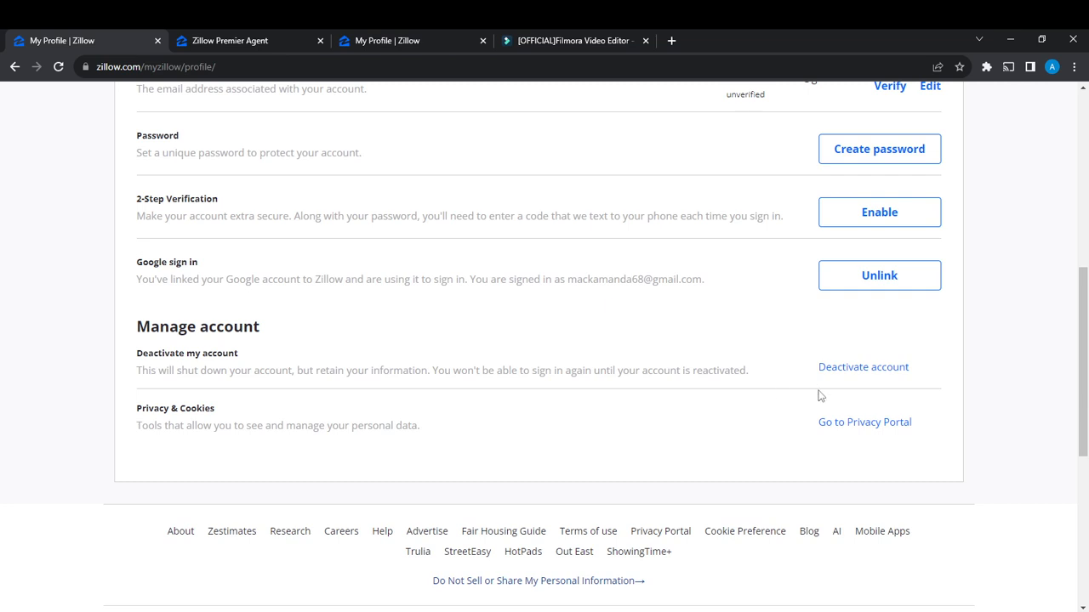
pyautogui.moveTo(698, 375)
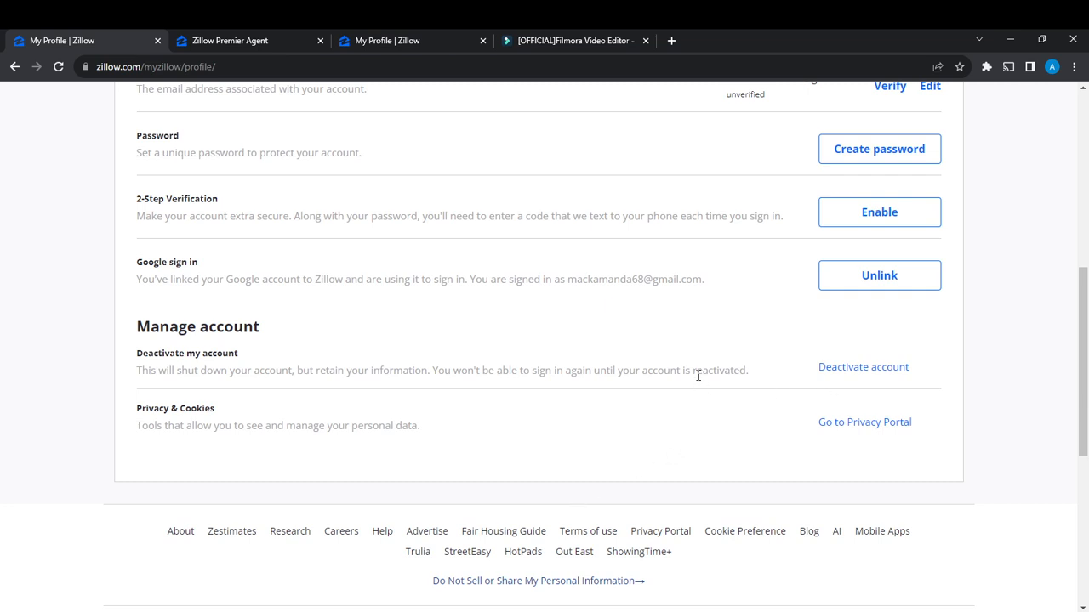
pyautogui.moveTo(693, 366)
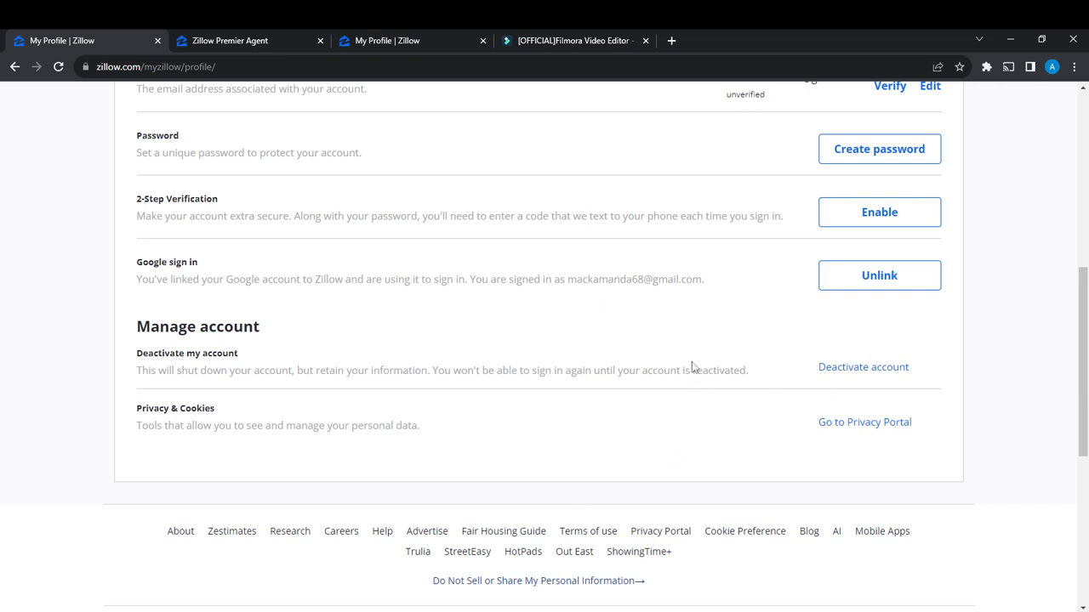
pyautogui.moveTo(895, 397)
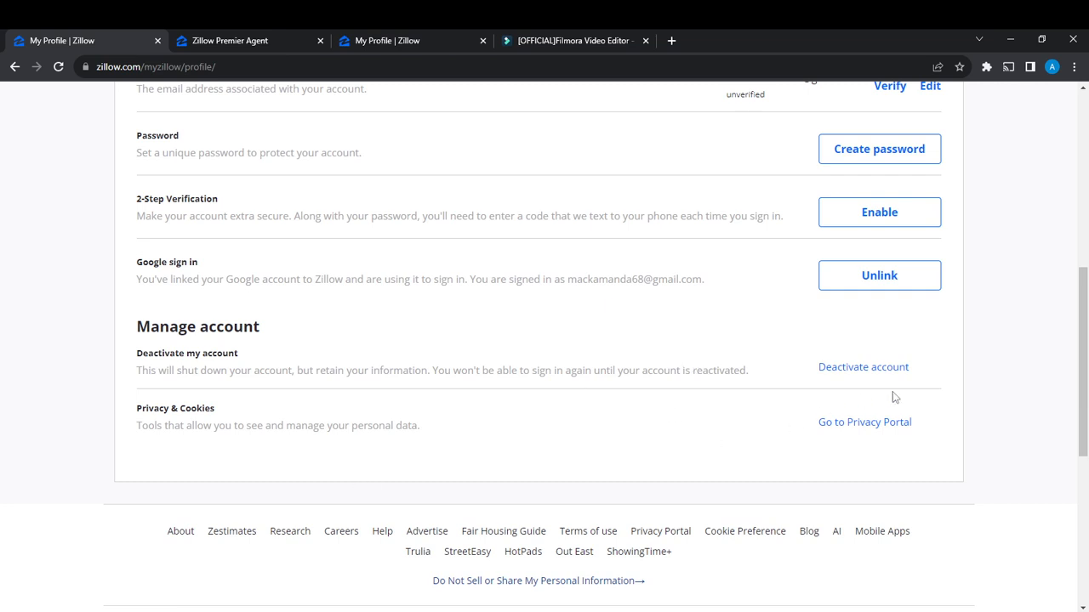
pyautogui.moveTo(842, 386)
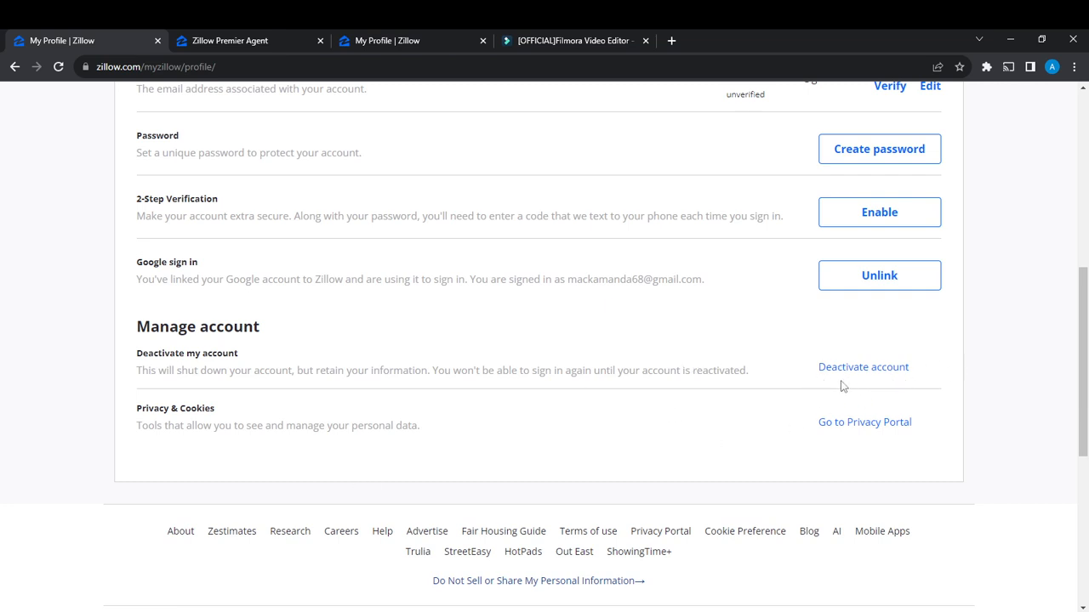
pyautogui.moveTo(740, 293)
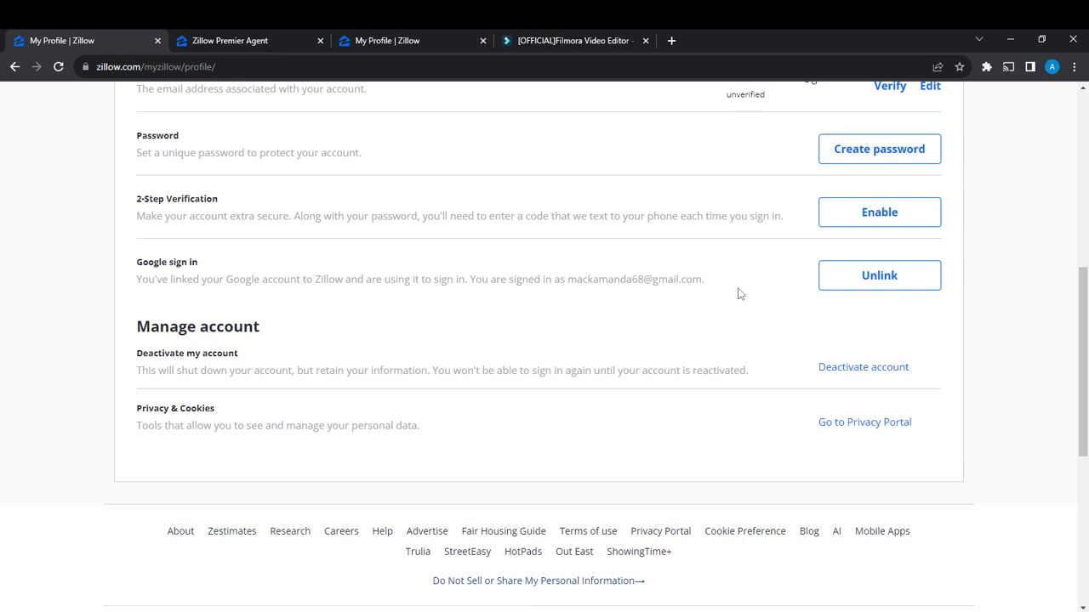
# Open the Zillow Help Center from the top navigation.
pyautogui.scroll(3)
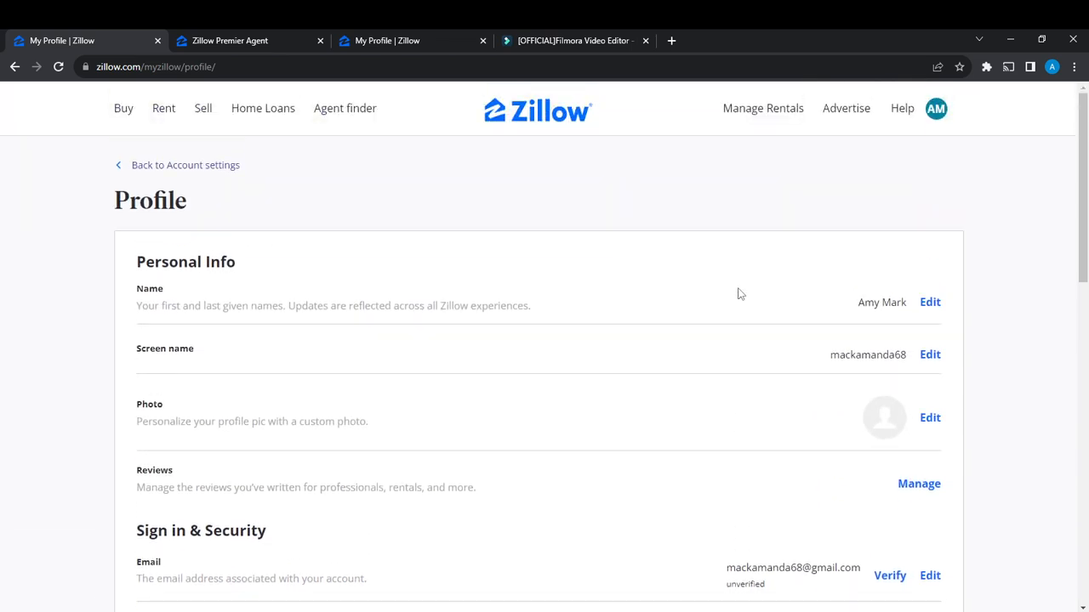
pyautogui.moveTo(893, 100)
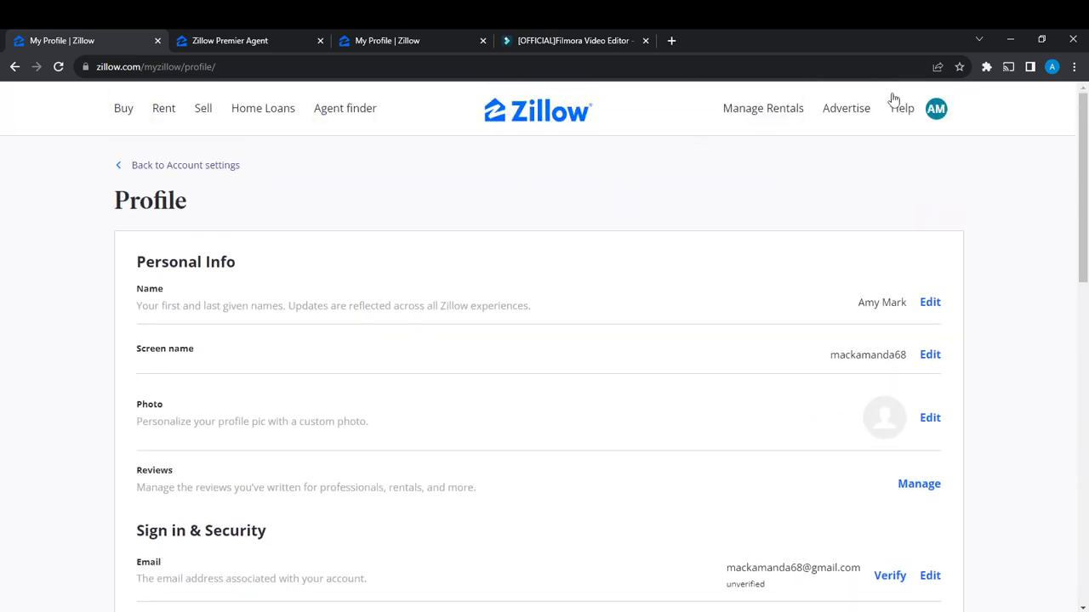
pyautogui.click(901, 108)
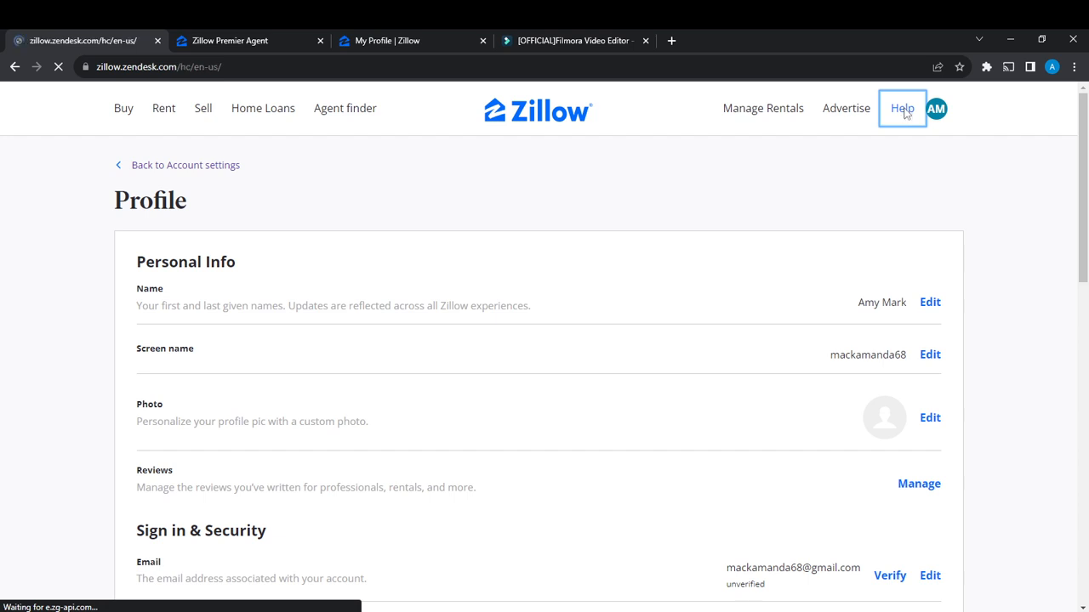
pyautogui.click(901, 108)
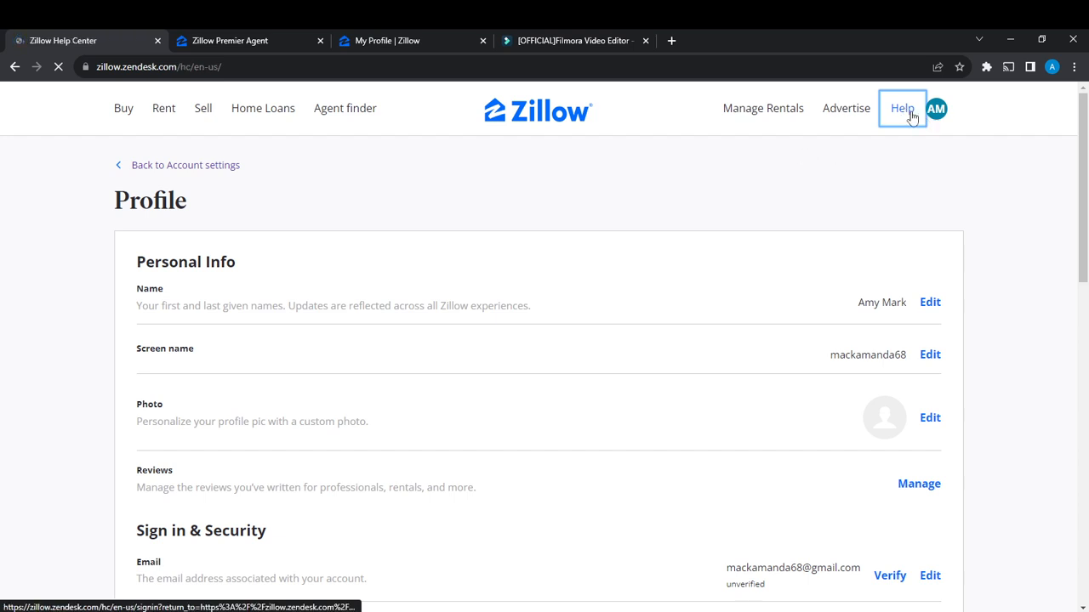
pyautogui.click(902, 108)
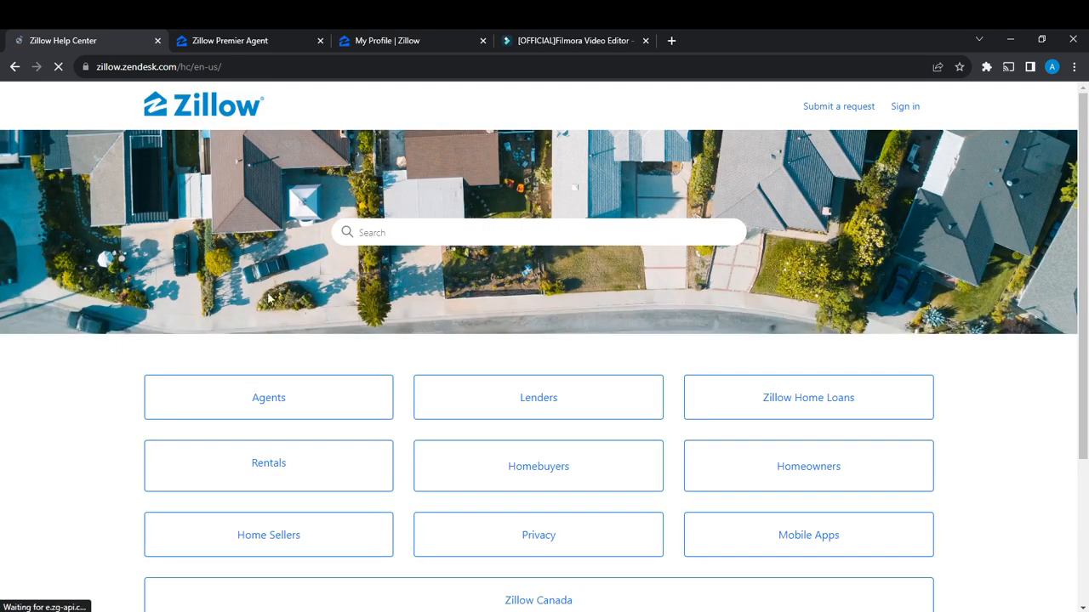
# Open the Privacy category in the Help Center.
pyautogui.scroll(3)
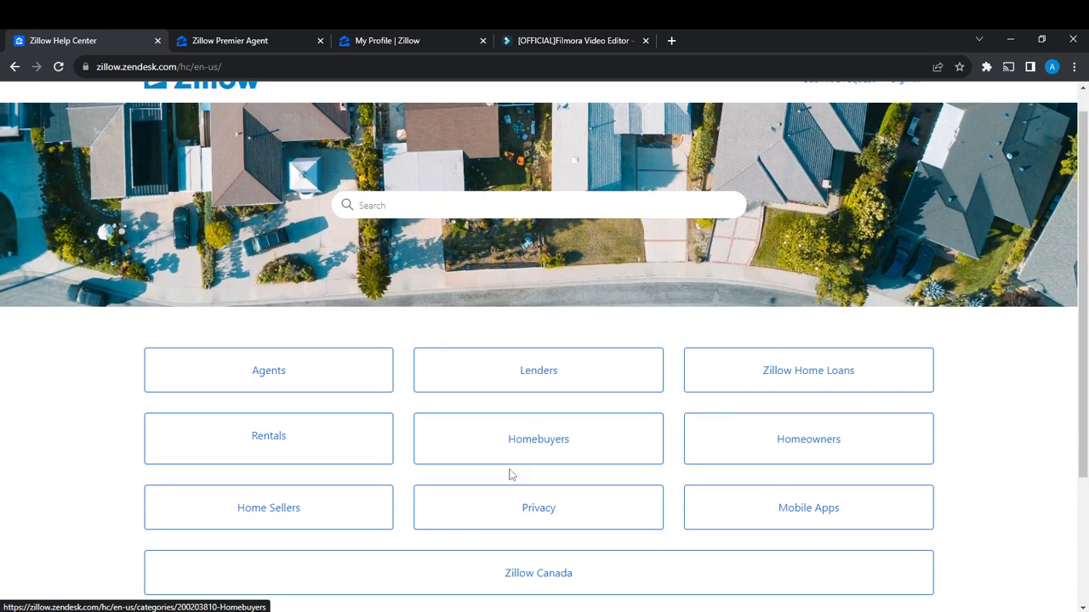
pyautogui.scroll(-3)
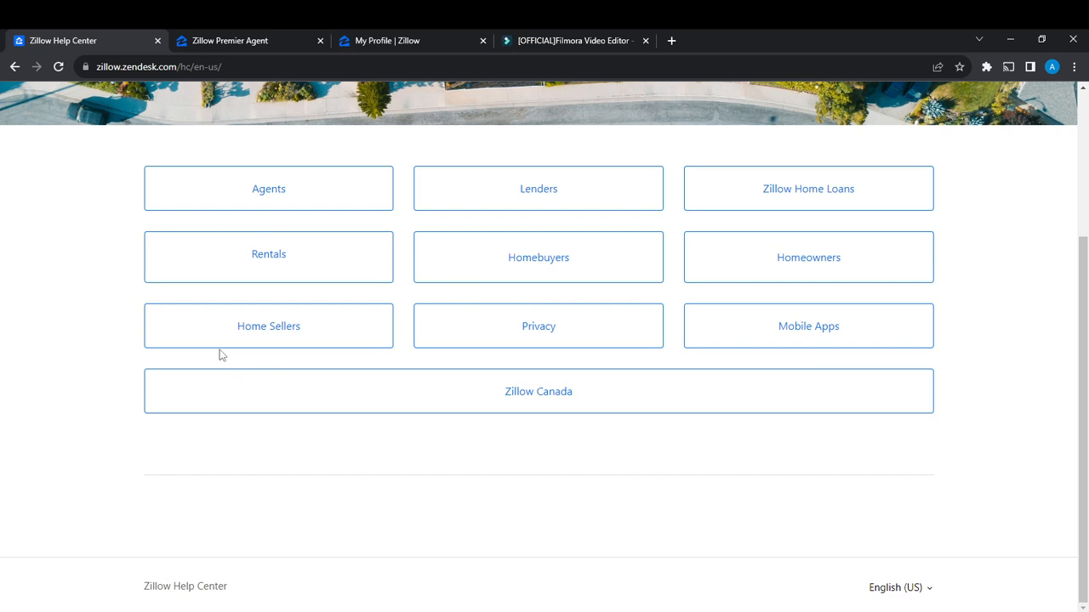
pyautogui.moveTo(268, 326)
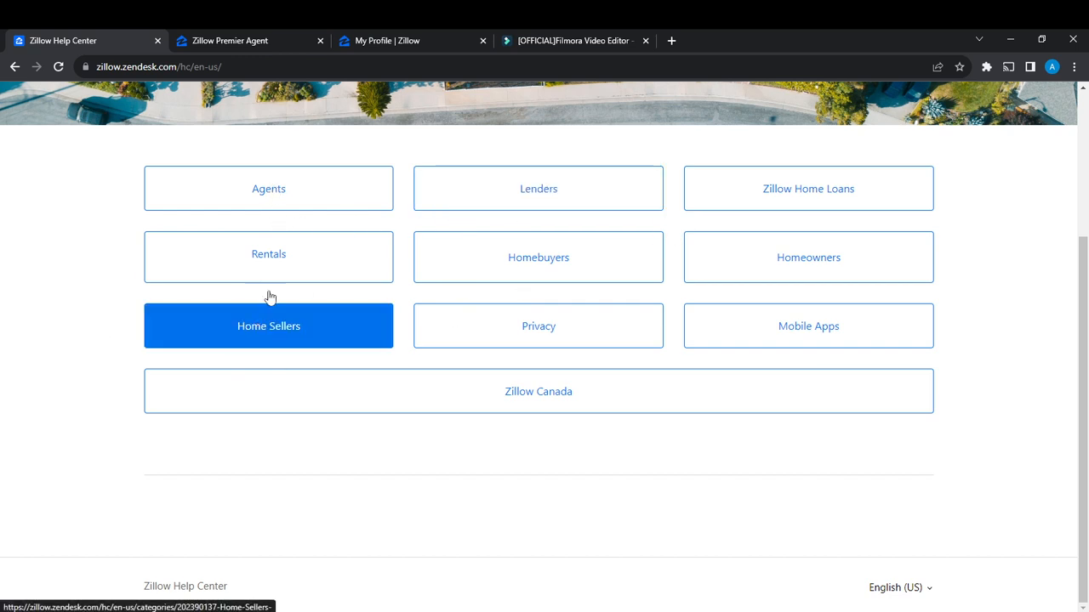
pyautogui.moveTo(691, 495)
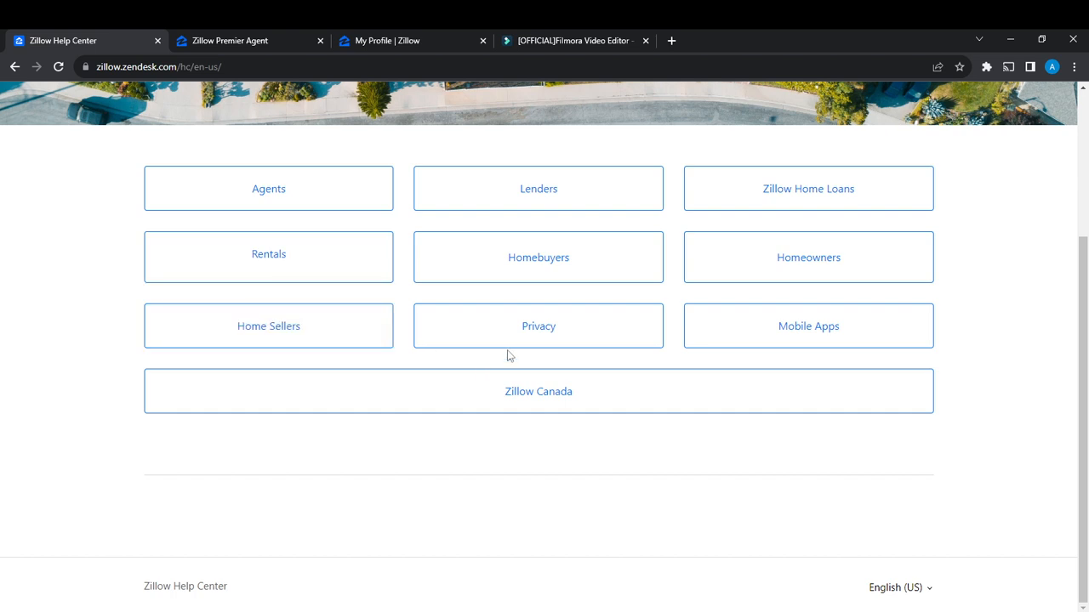
pyautogui.click(538, 325)
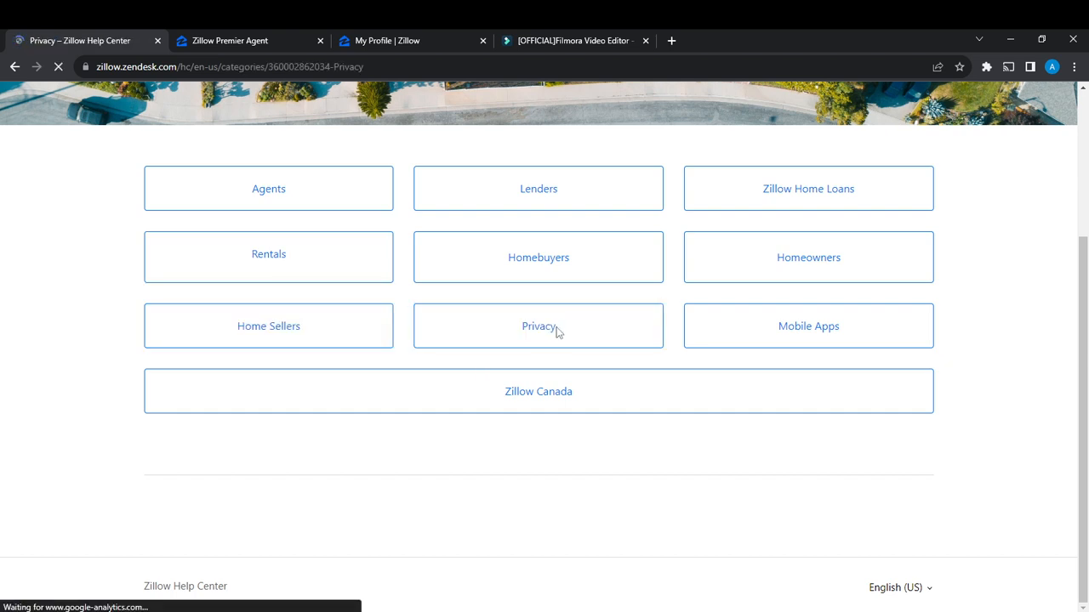
pyautogui.click(539, 325)
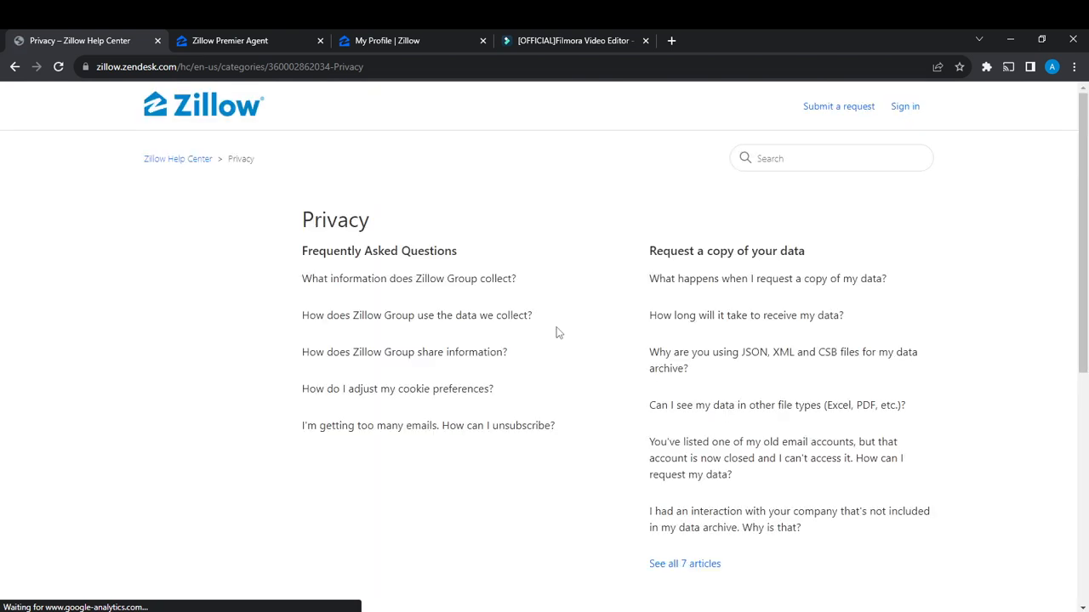
# Search the Help Center for "how to delete my account".
pyautogui.click(831, 158)
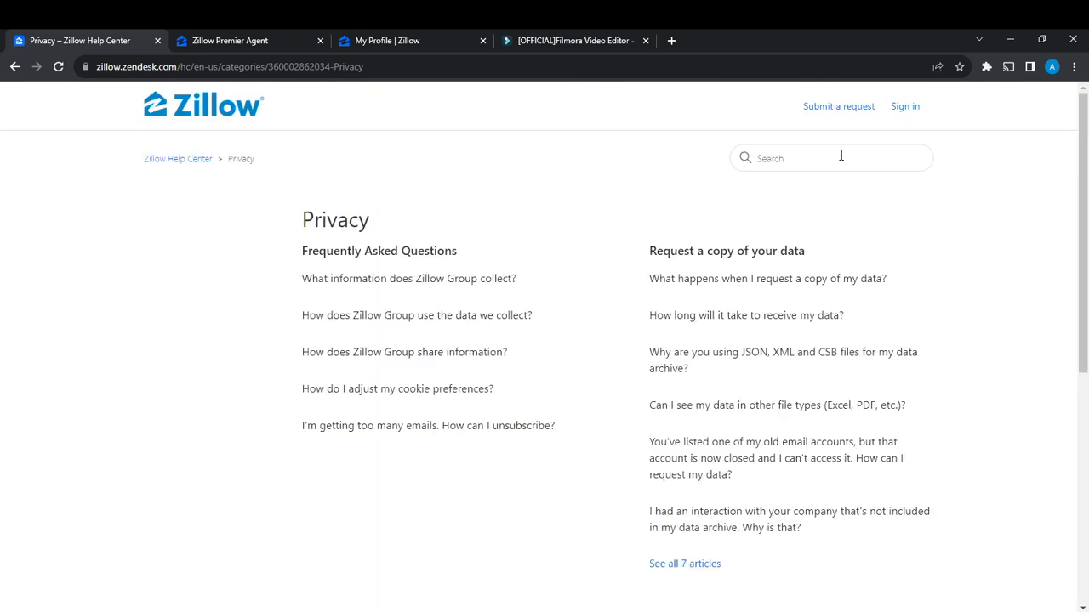
pyautogui.click(831, 157)
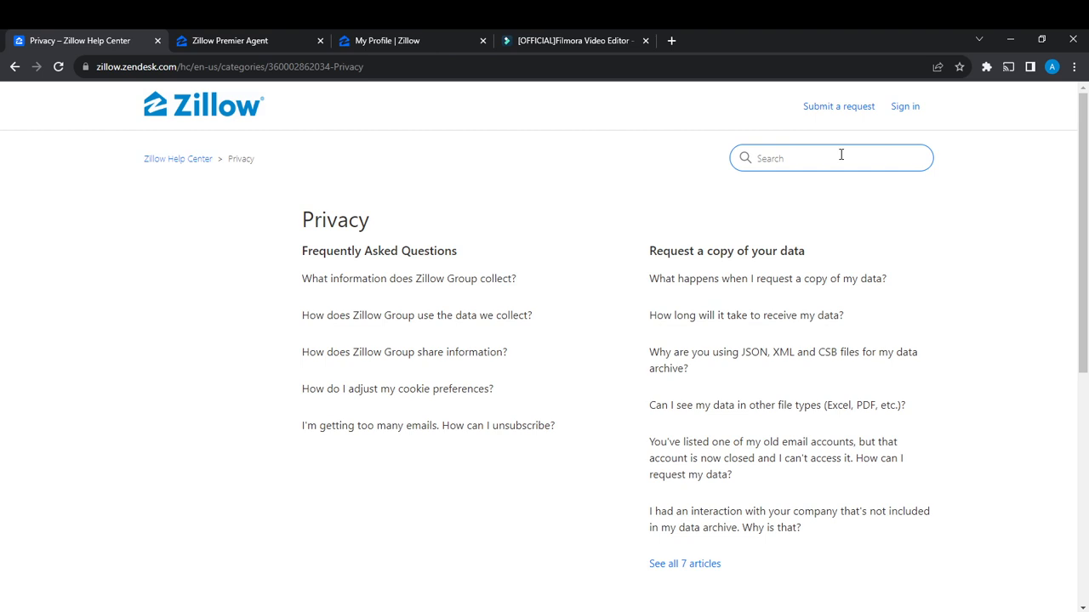
pyautogui.write('how to delete')
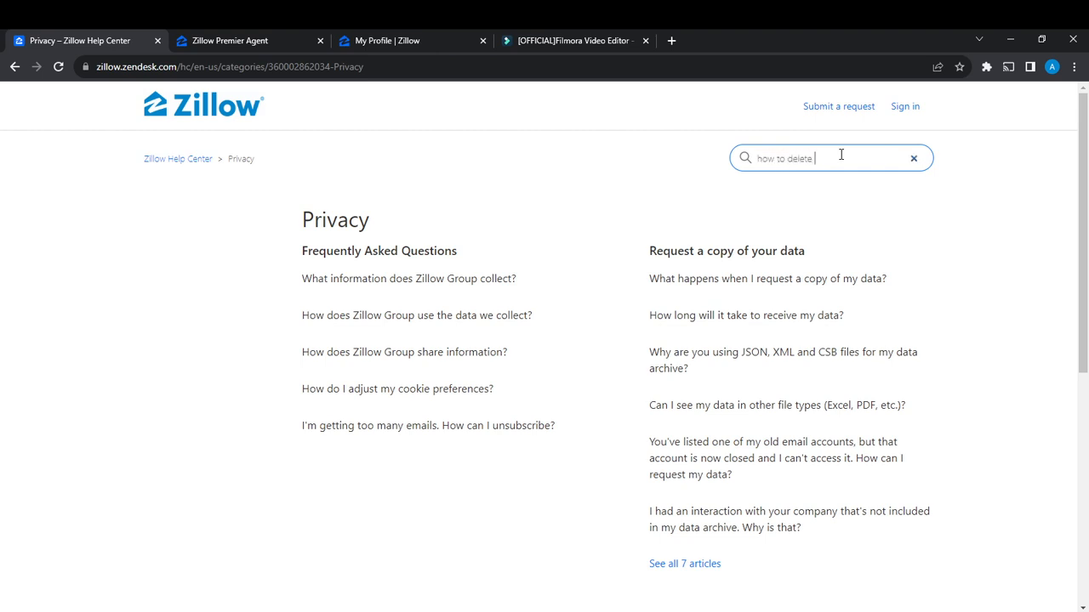
pyautogui.write('my acc')
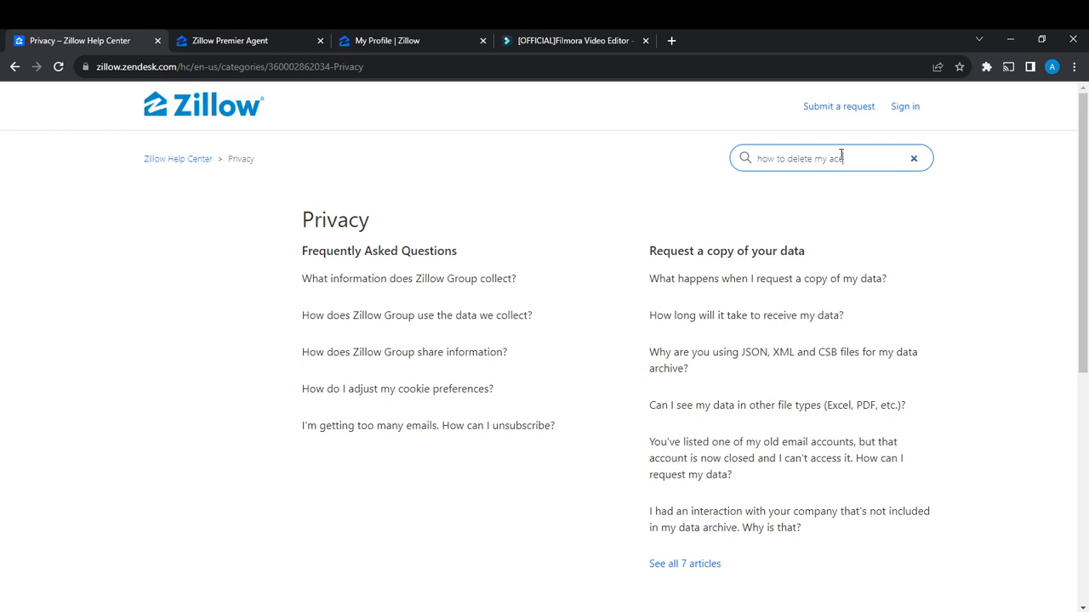
pyautogui.write('count')
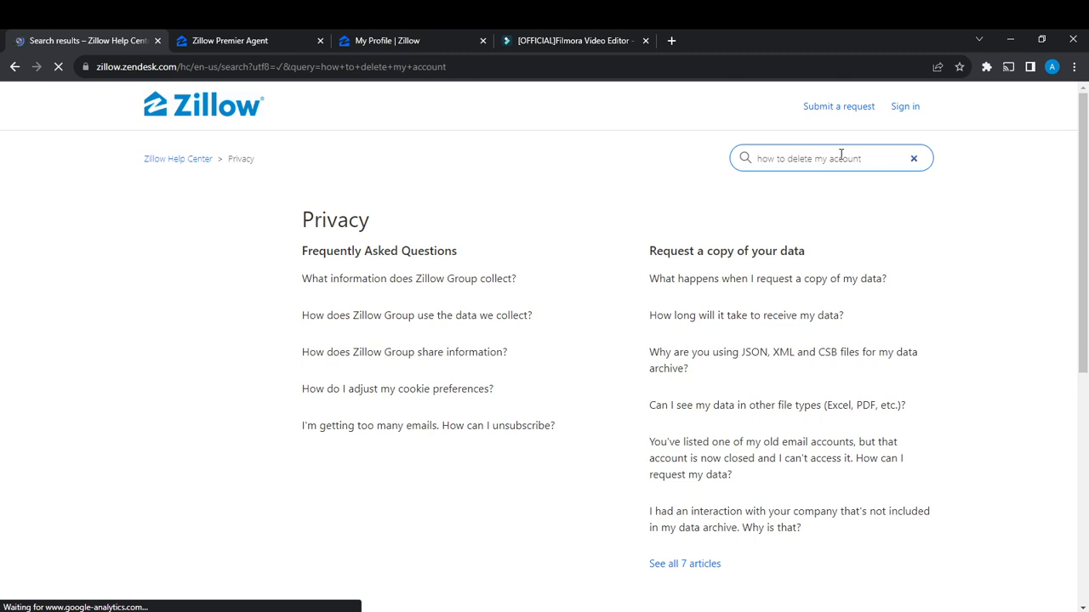
pyautogui.press('Return')
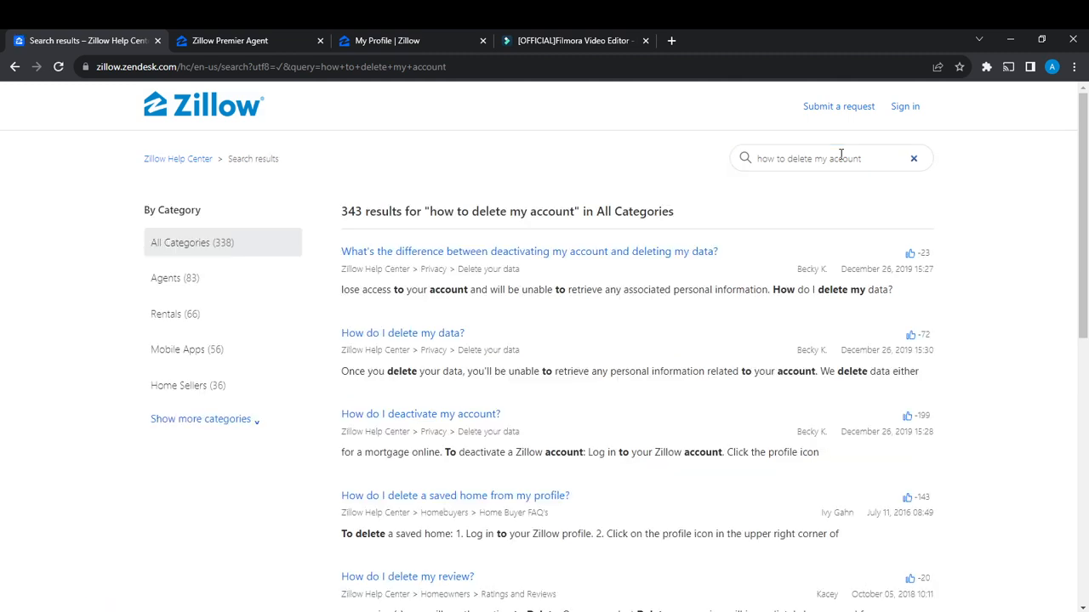
pyautogui.moveTo(473, 304)
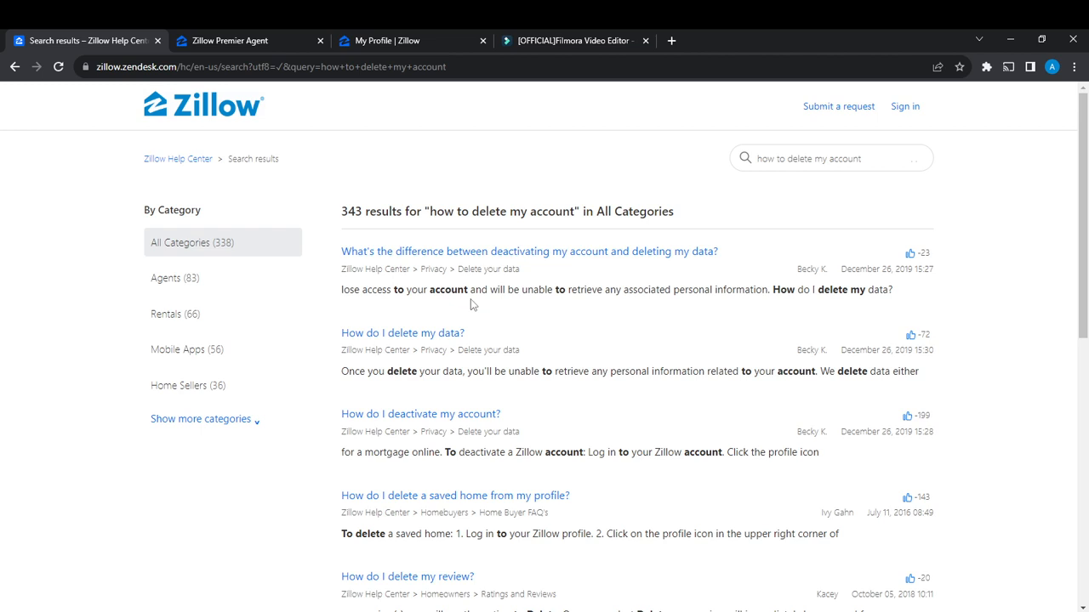
pyautogui.moveTo(394, 366)
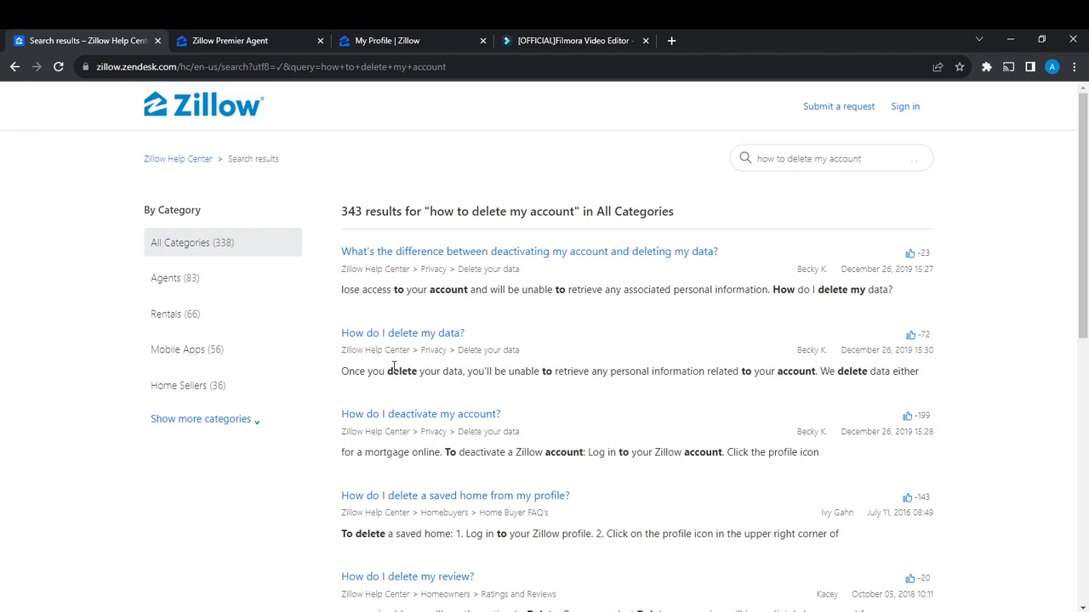
pyautogui.moveTo(372, 314)
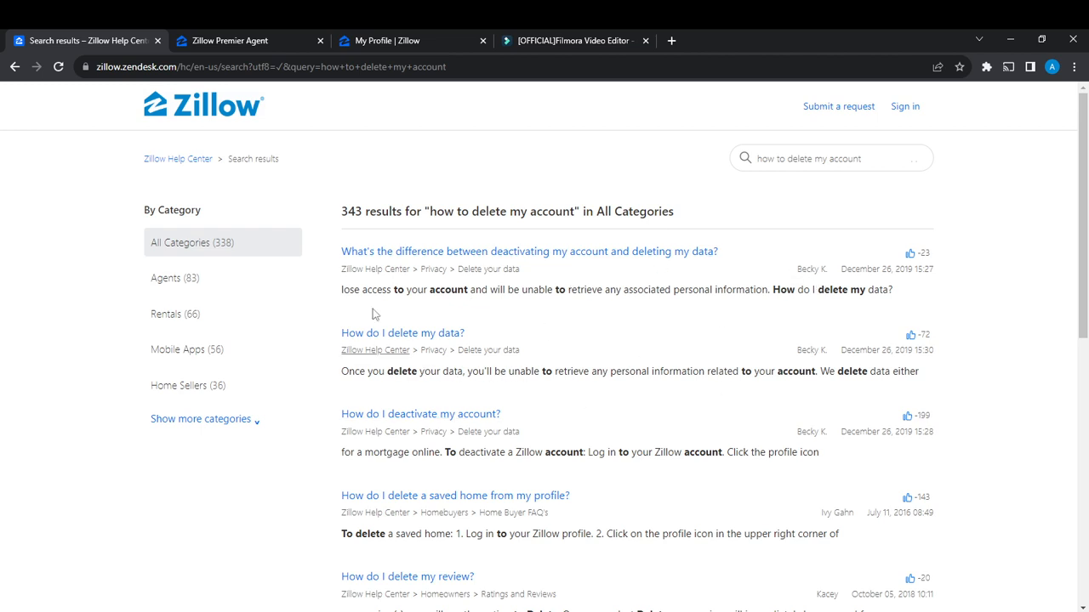
pyautogui.moveTo(544, 312)
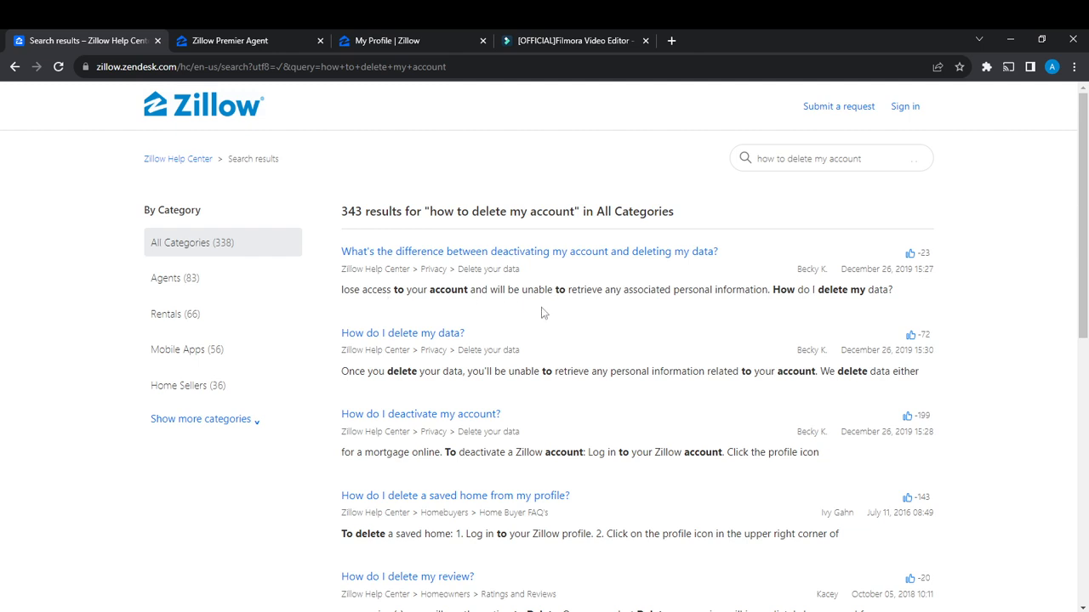
pyautogui.moveTo(432, 329)
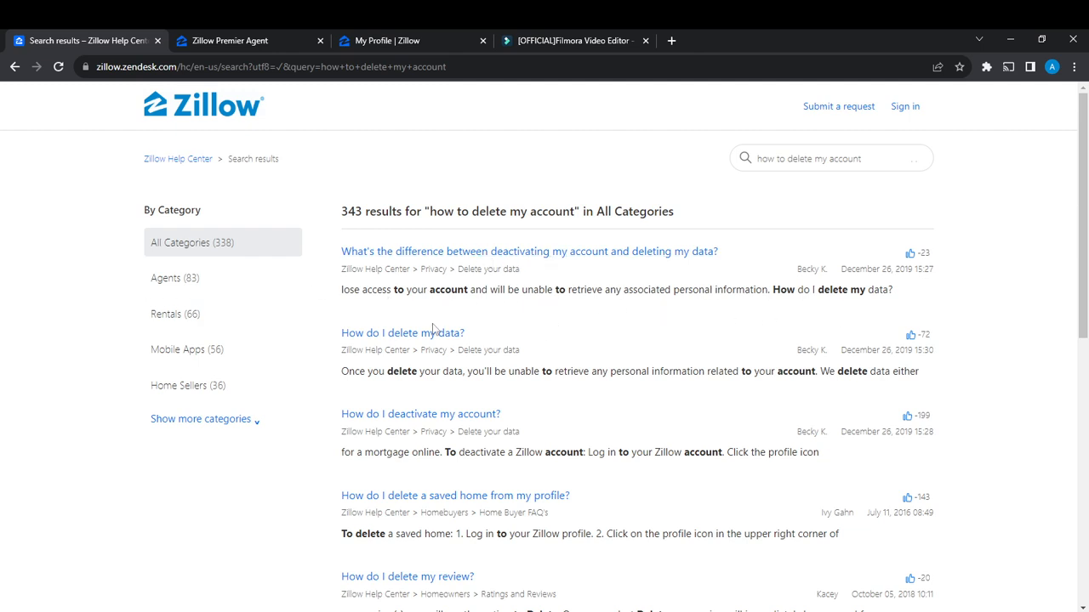
pyautogui.moveTo(517, 508)
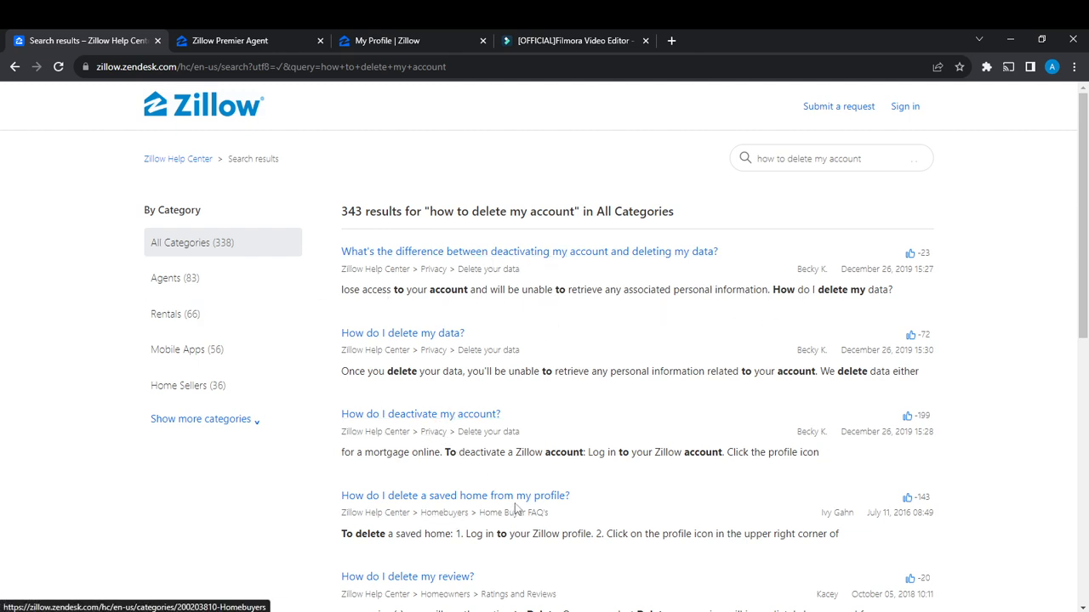
# Browse the search results and open the 'How do I delete my data?' article.
pyautogui.scroll(-3)
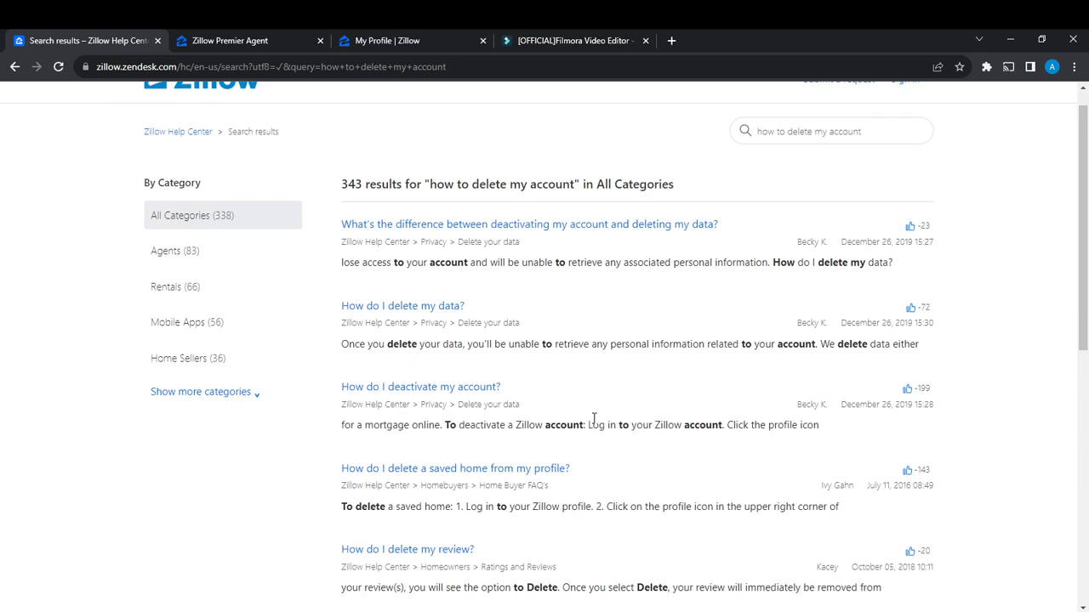
pyautogui.scroll(-3)
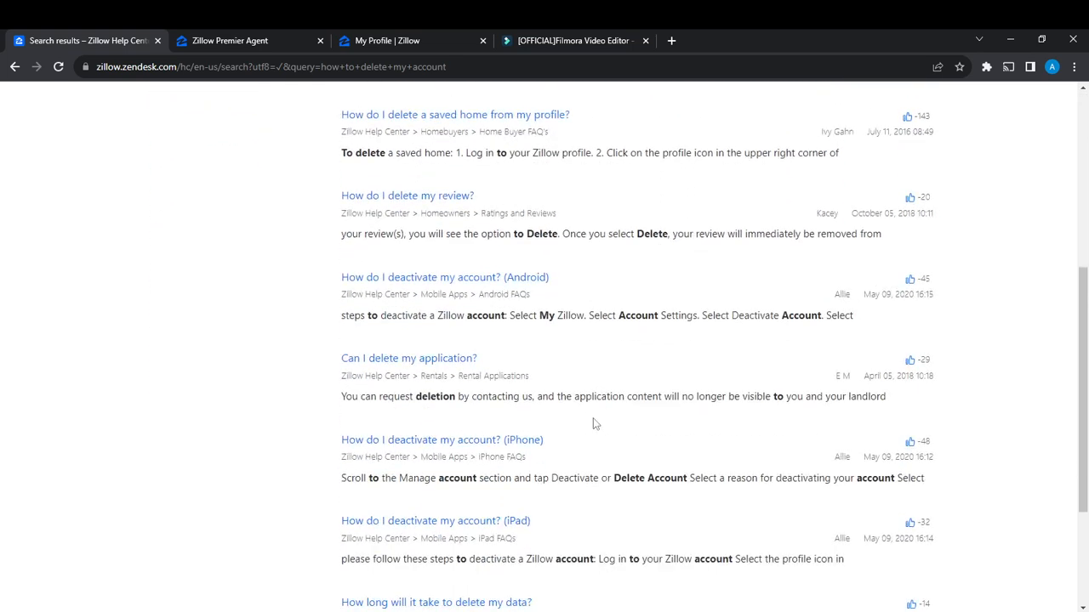
pyautogui.scroll(-3)
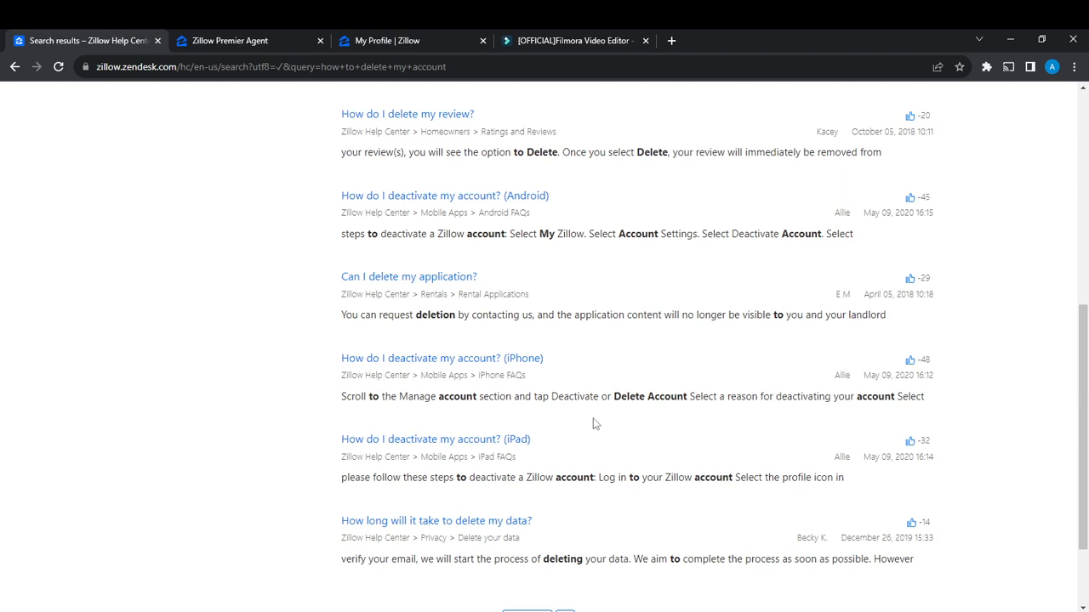
pyautogui.scroll(3)
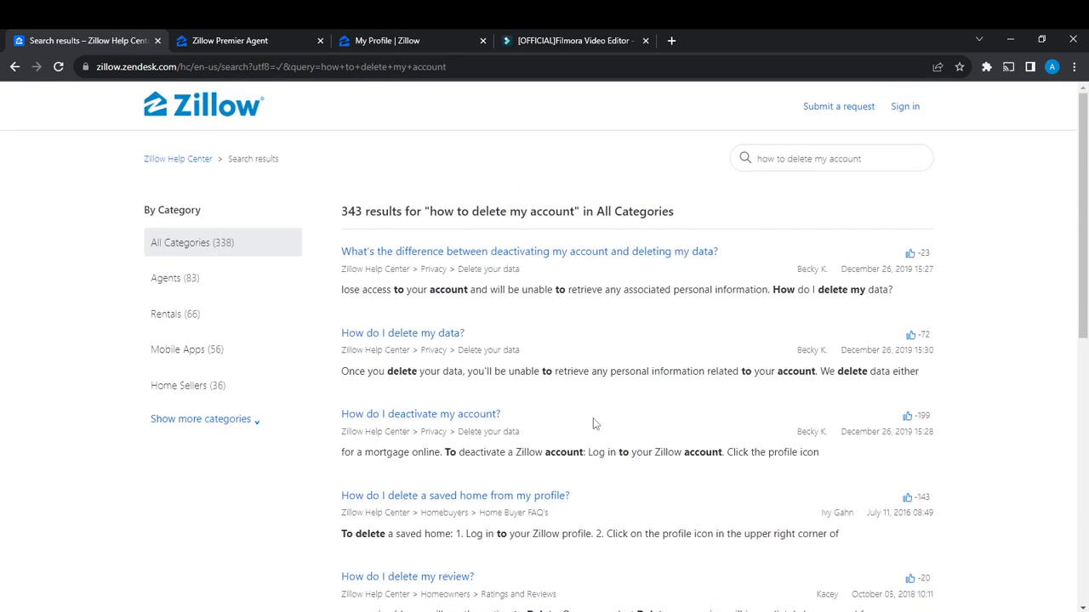
pyautogui.moveTo(443, 349)
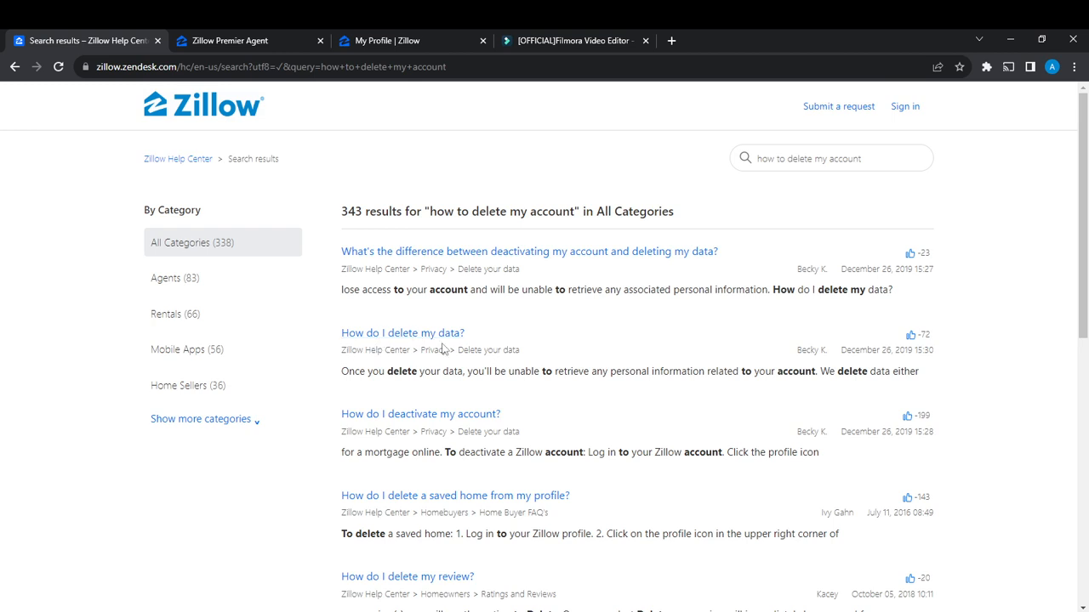
pyautogui.click(402, 332)
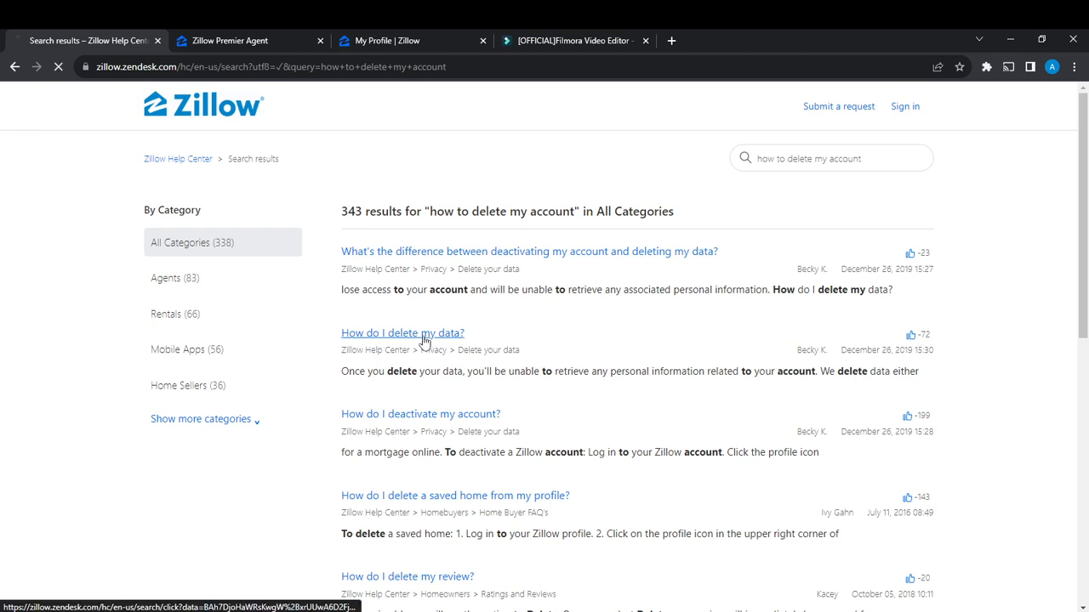
pyautogui.click(403, 332)
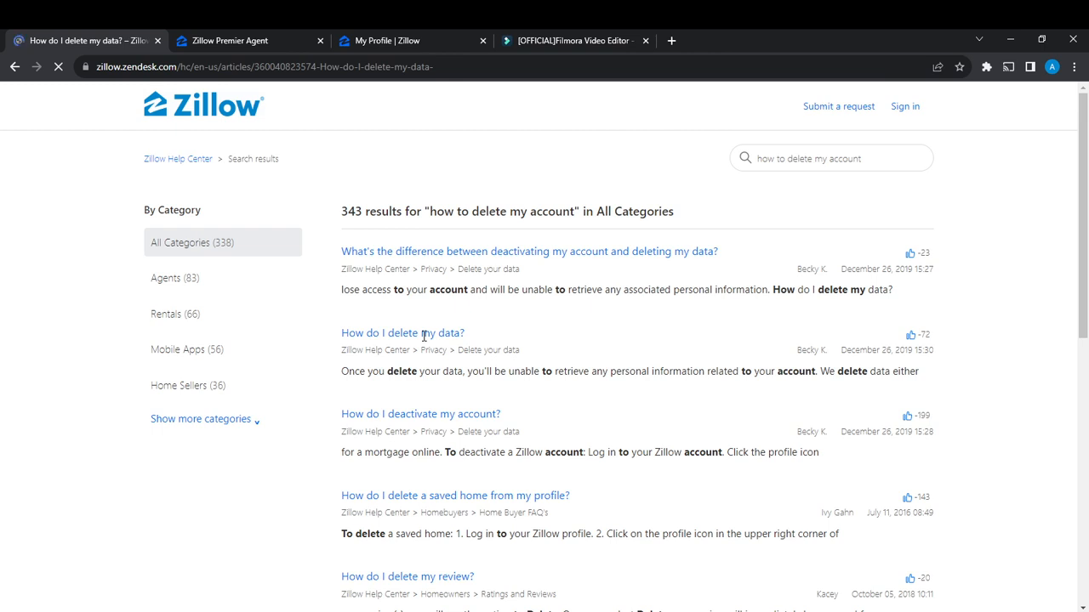
# Follow the article's 'here' link to the Zillow Group Privacy Portal.
pyautogui.click(403, 333)
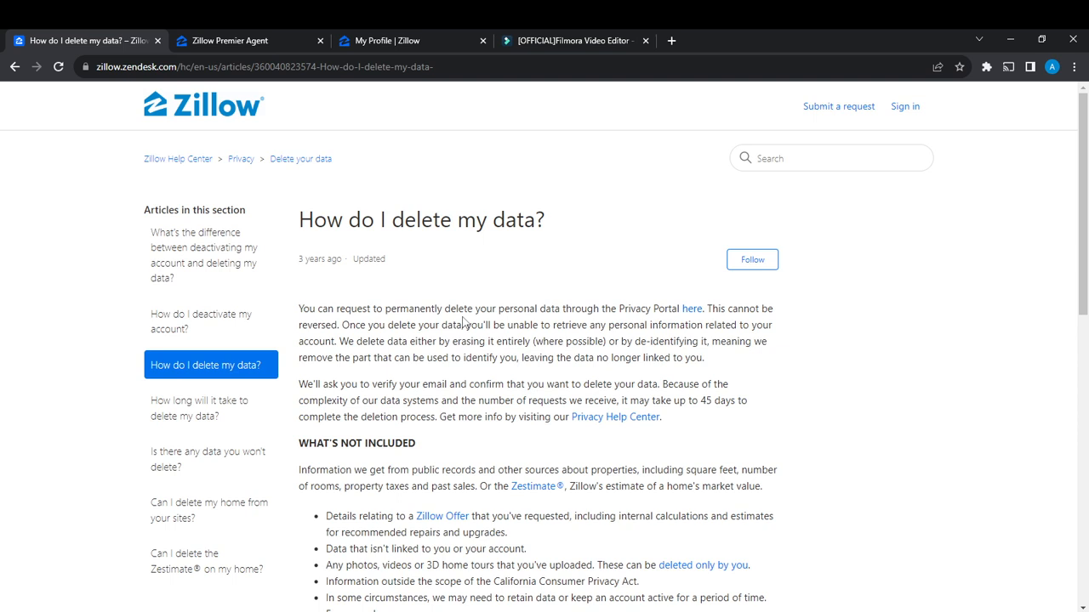
pyautogui.moveTo(679, 321)
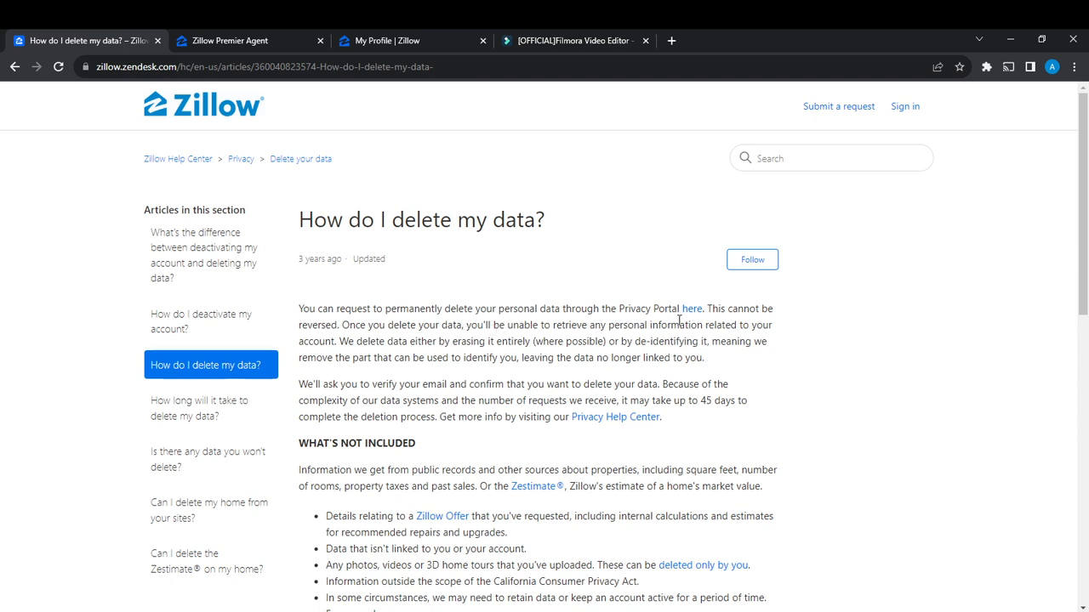
pyautogui.moveTo(690, 309)
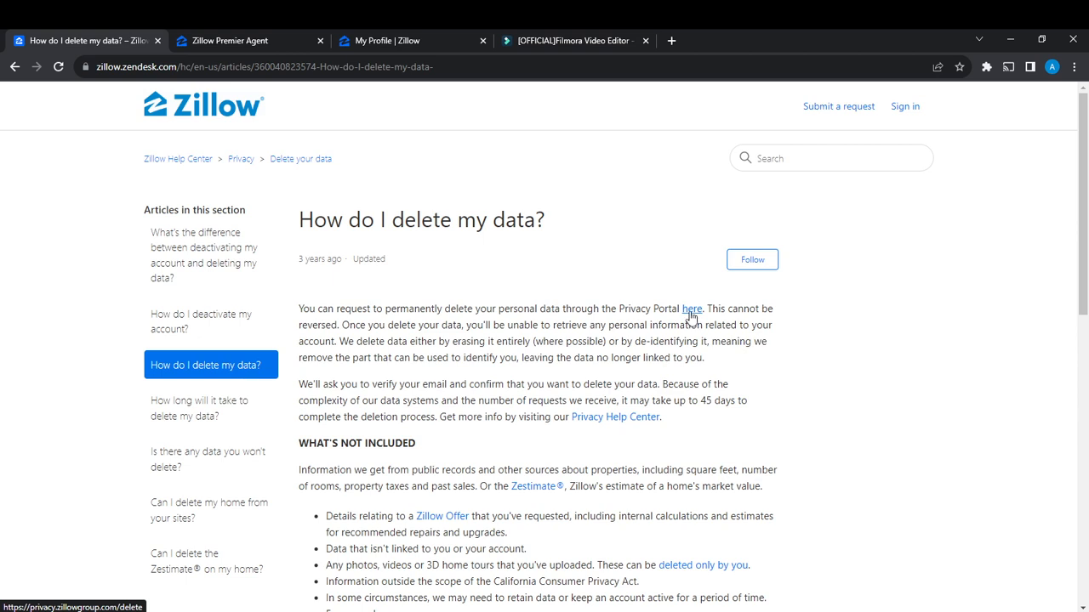
pyautogui.click(691, 308)
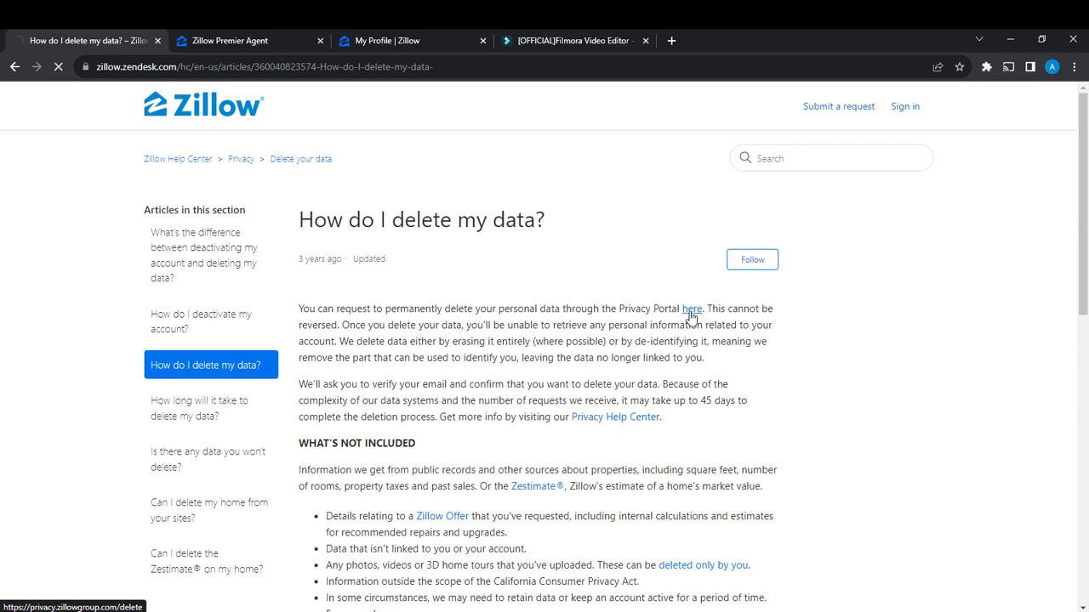
pyautogui.click(691, 309)
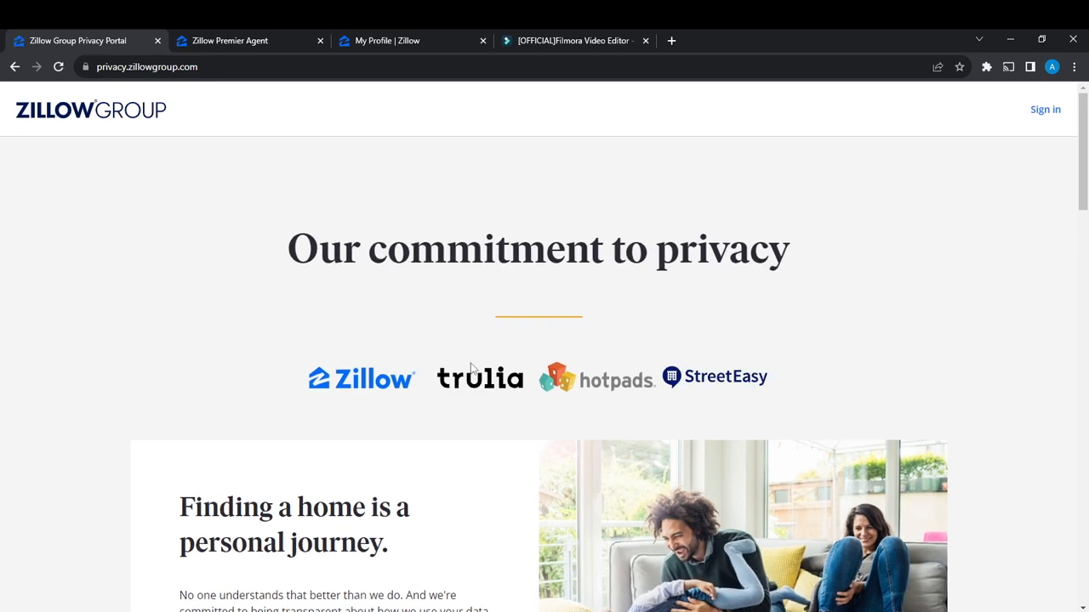
# Start 'Delete your data' on the Privacy Portal and choose to sign in with Zillow.
pyautogui.scroll(-3)
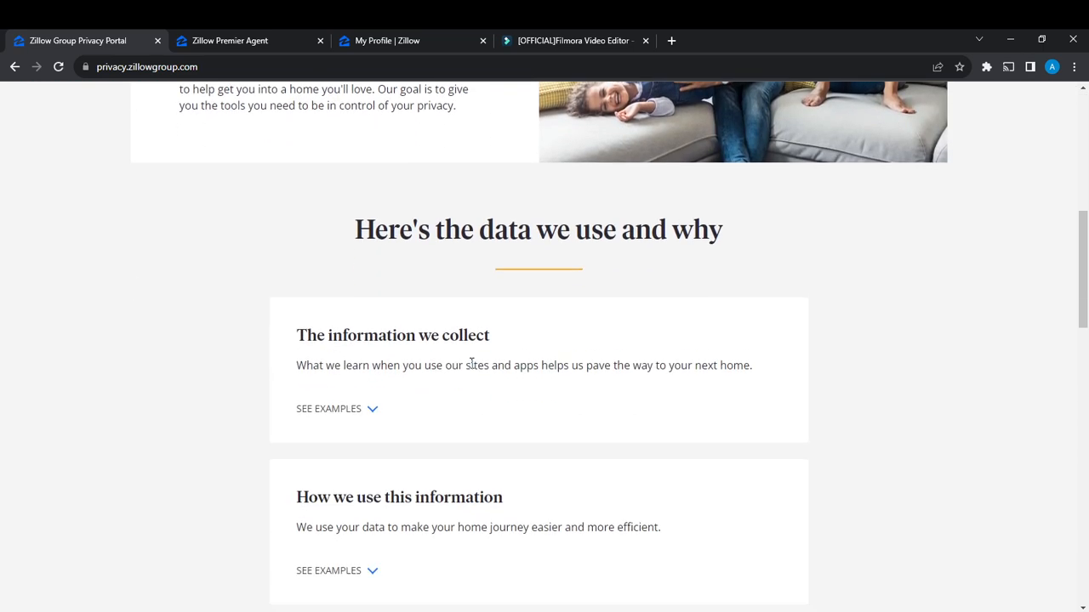
pyautogui.scroll(-3)
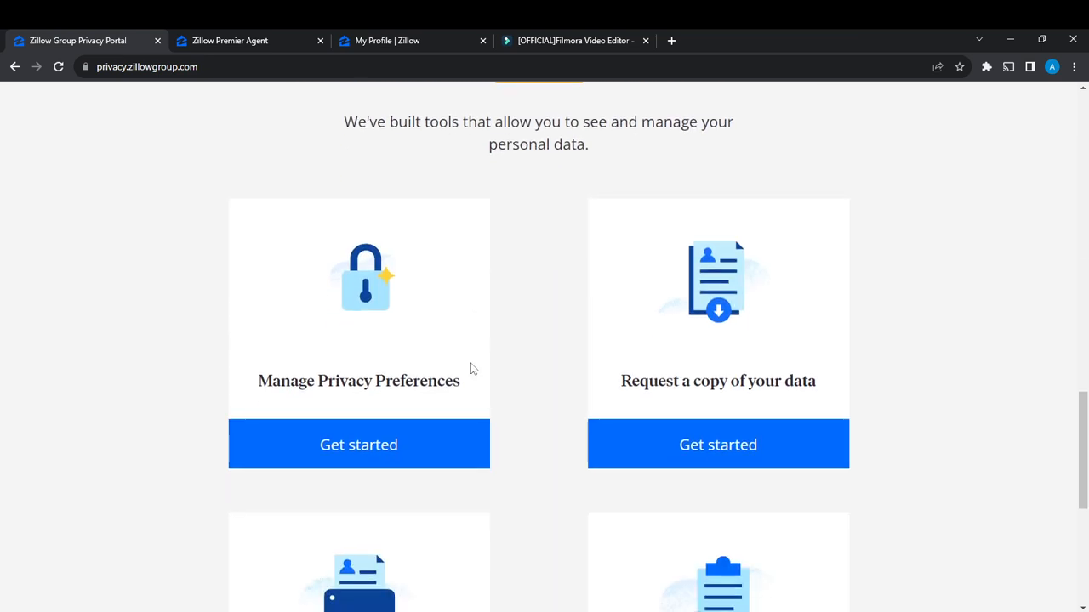
pyautogui.scroll(-3)
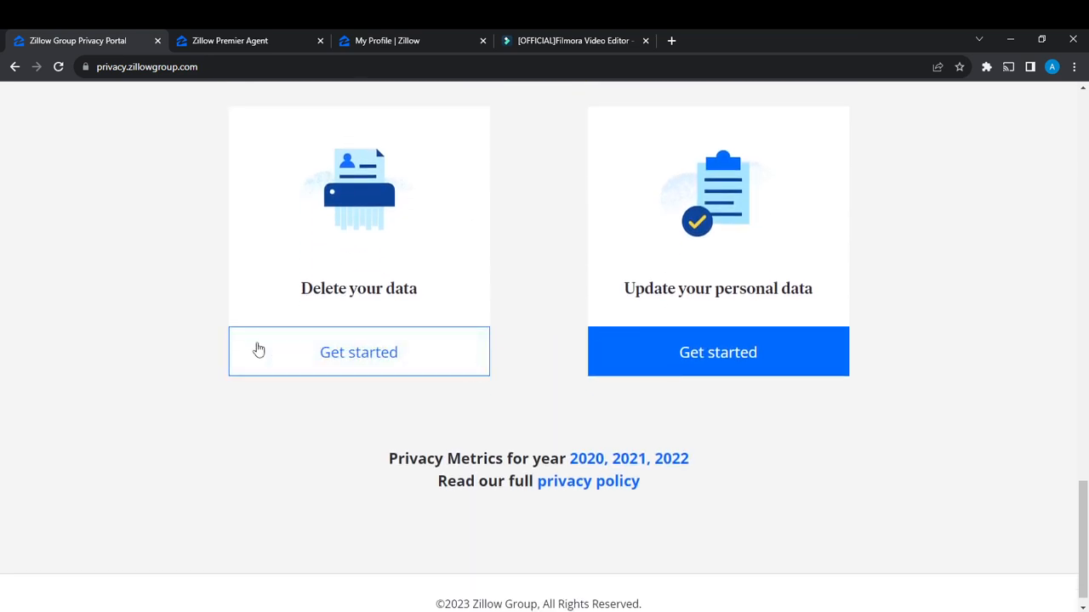
pyautogui.click(358, 351)
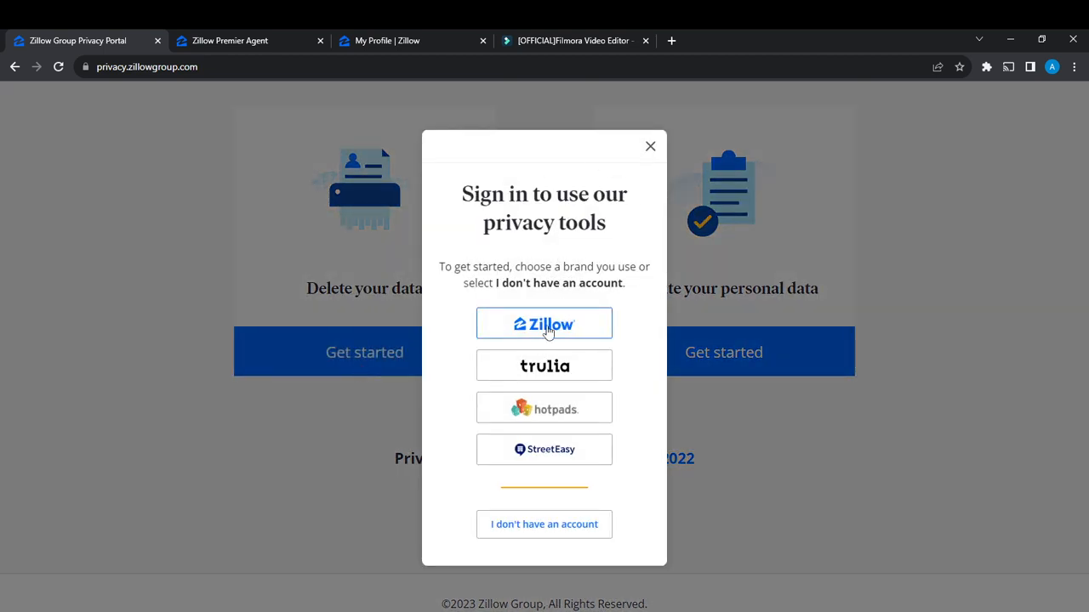
pyautogui.click(650, 146)
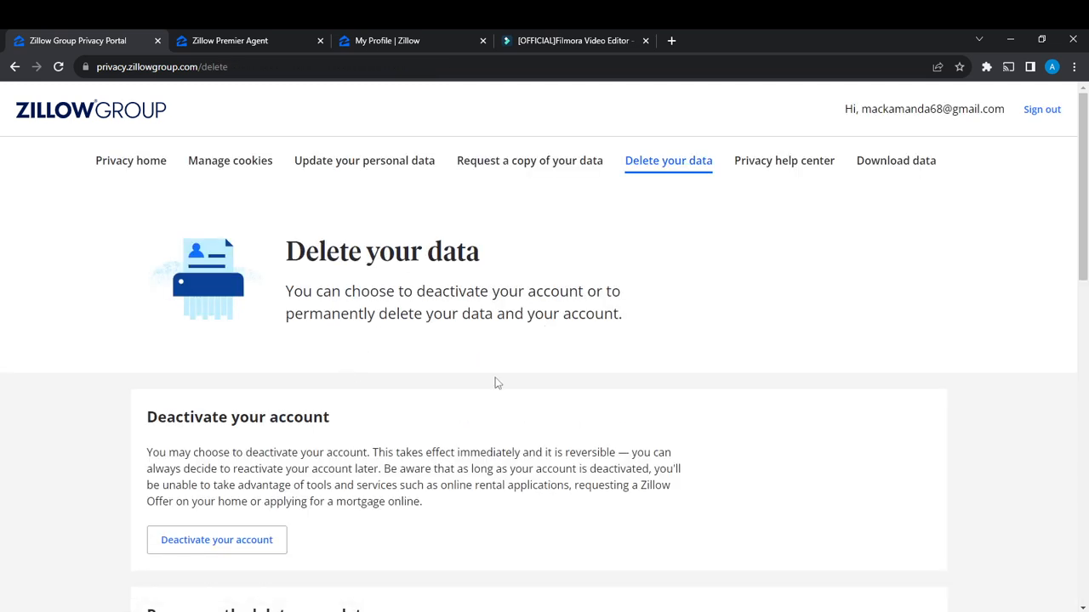
pyautogui.scroll(-3)
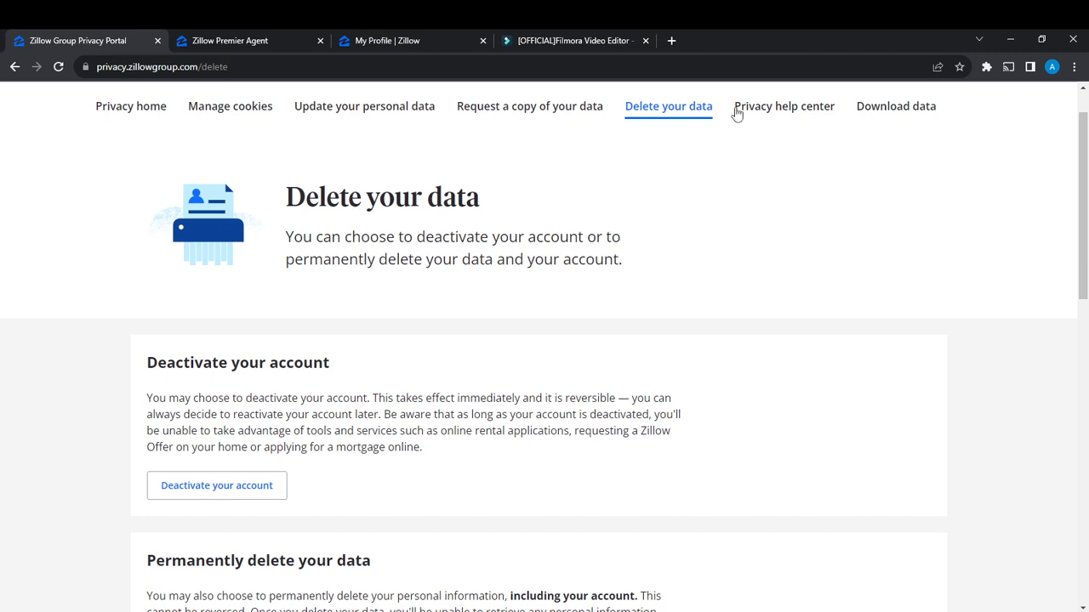
pyautogui.moveTo(563, 277)
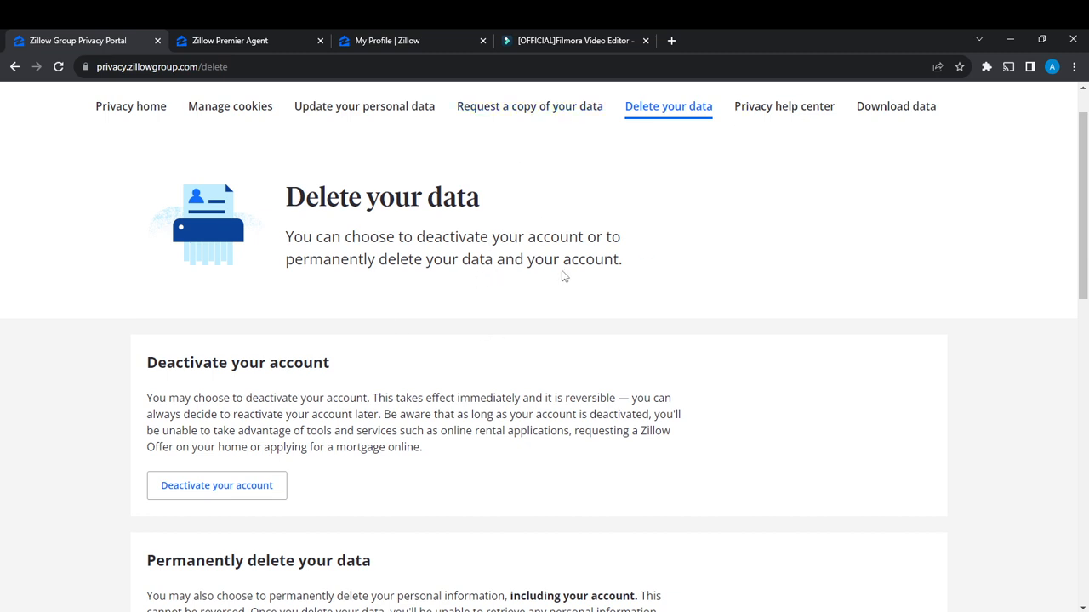
pyautogui.moveTo(705, 236)
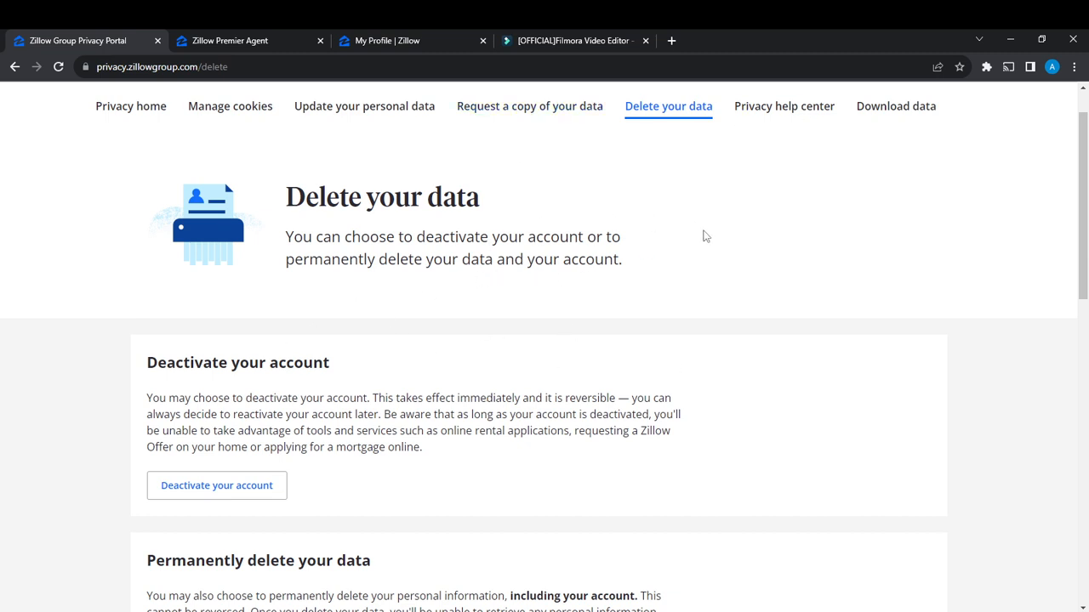
pyautogui.scroll(-3)
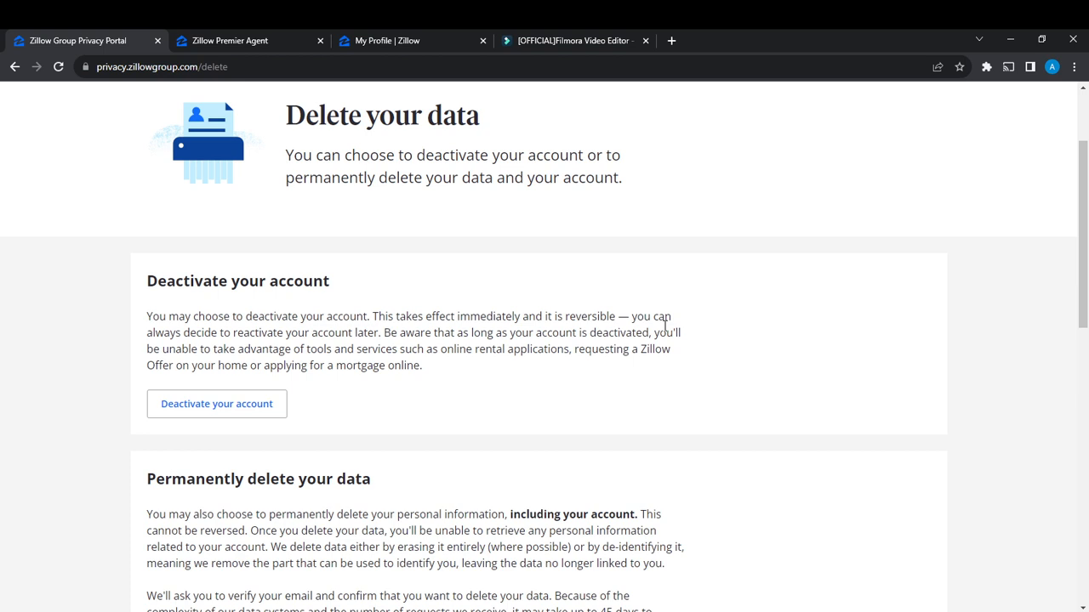
pyautogui.moveTo(246, 452)
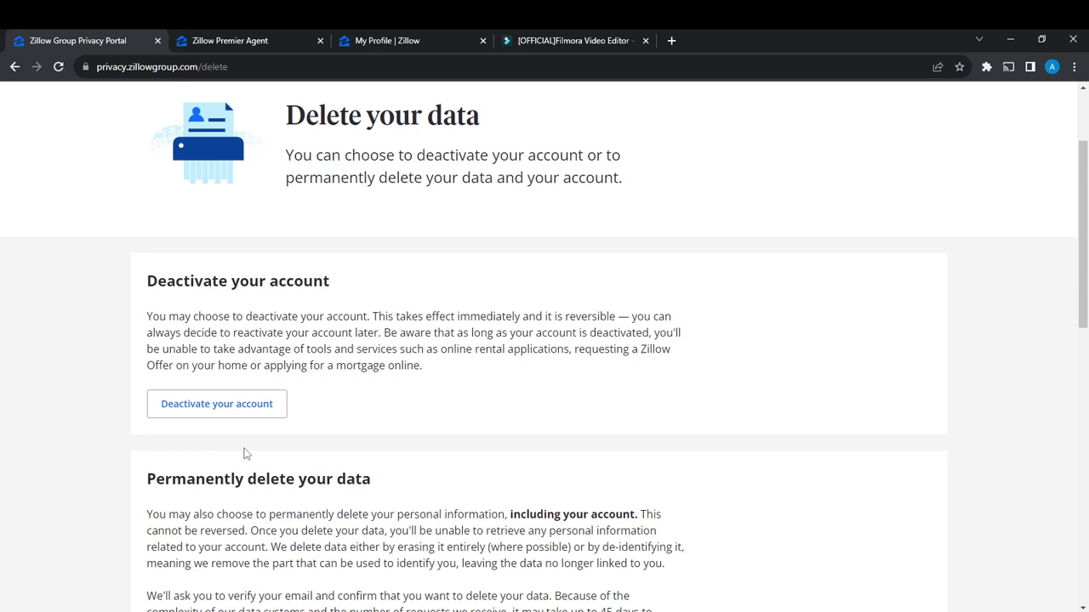
pyautogui.scroll(-3)
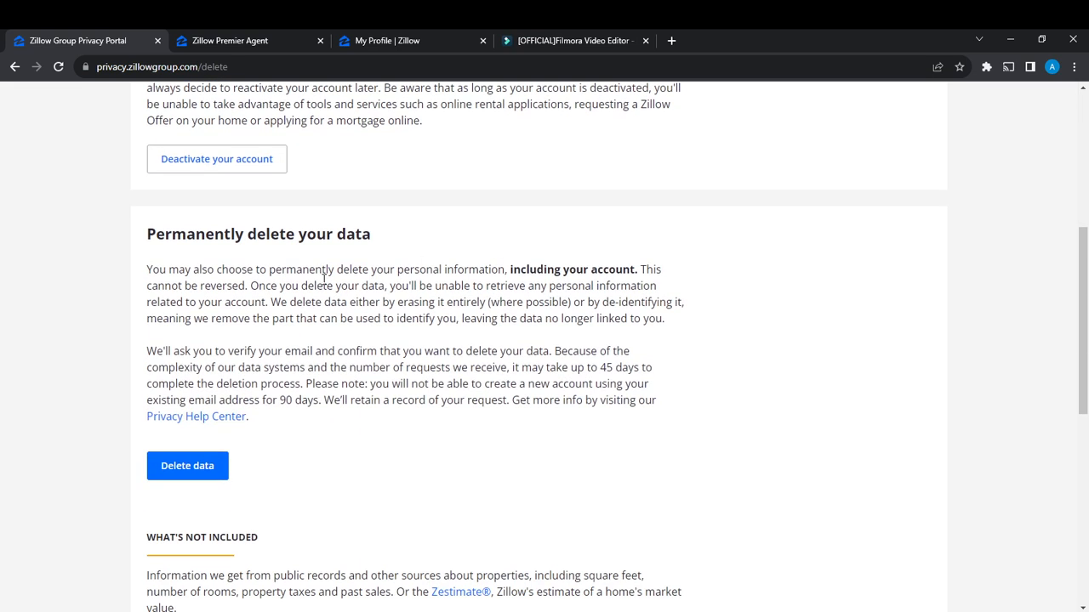
pyautogui.moveTo(603, 340)
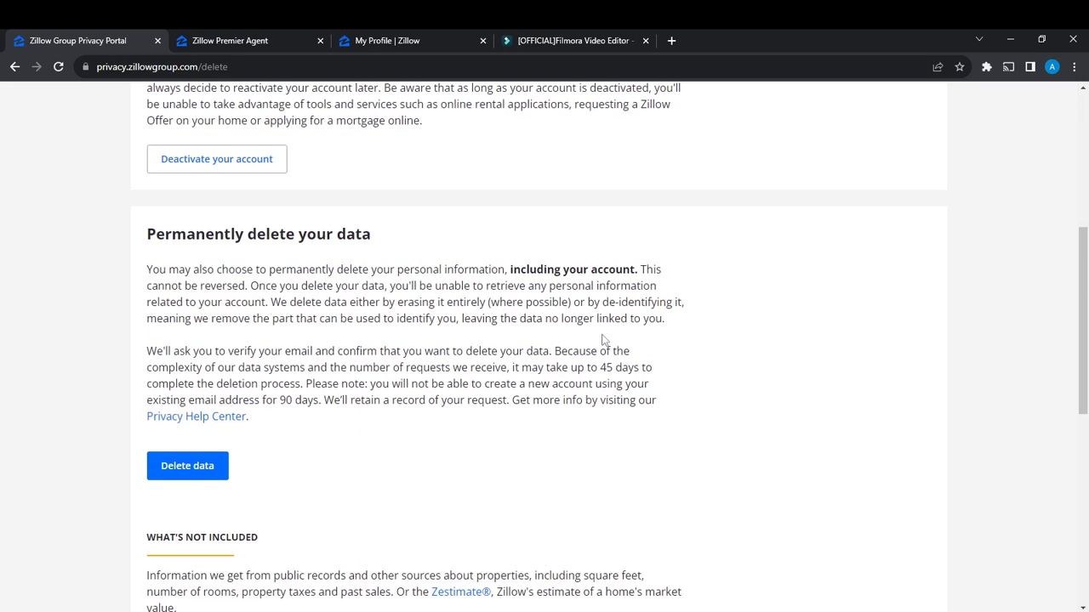
pyautogui.moveTo(609, 301)
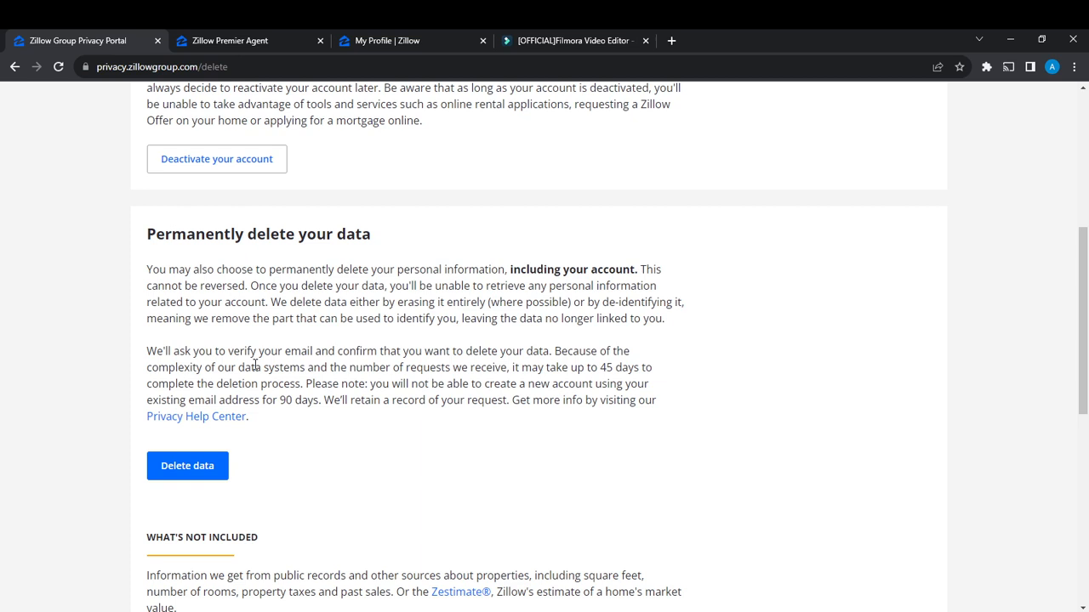
pyautogui.moveTo(459, 365)
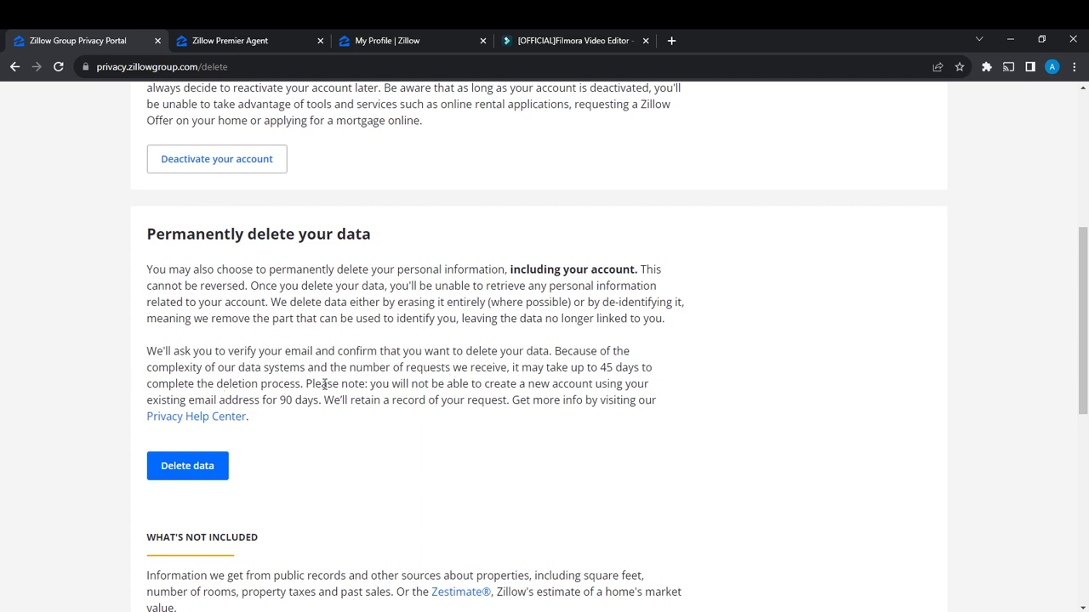
pyautogui.moveTo(431, 383)
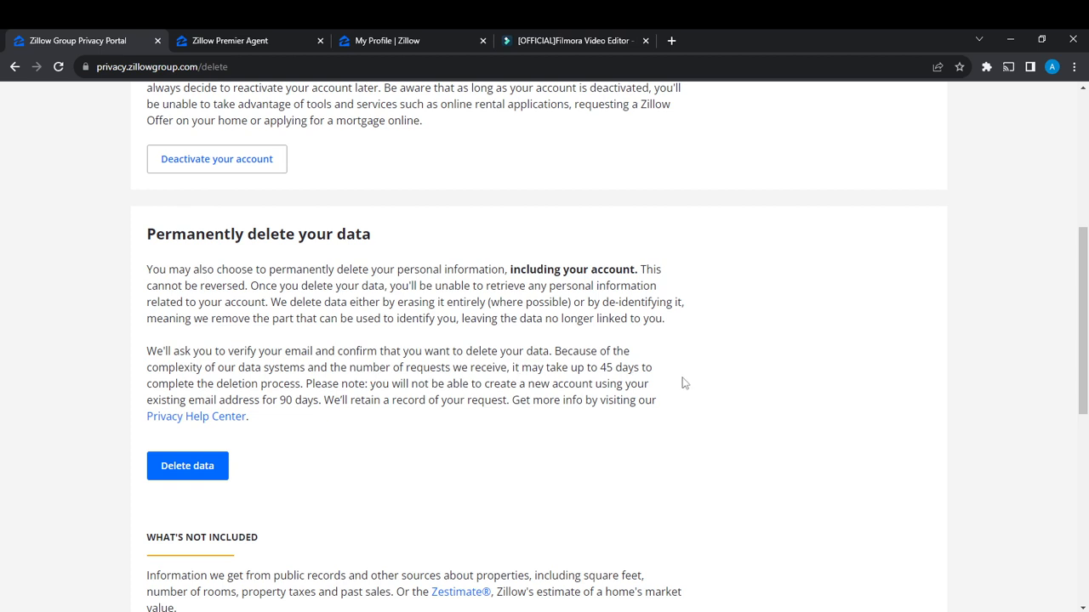
pyautogui.moveTo(385, 428)
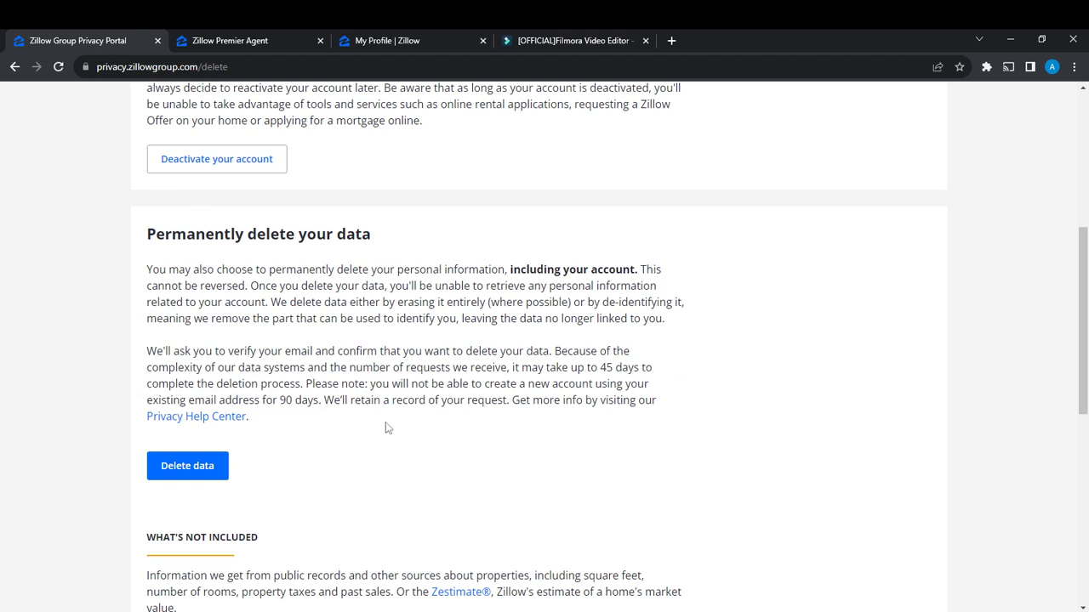
pyautogui.moveTo(571, 405)
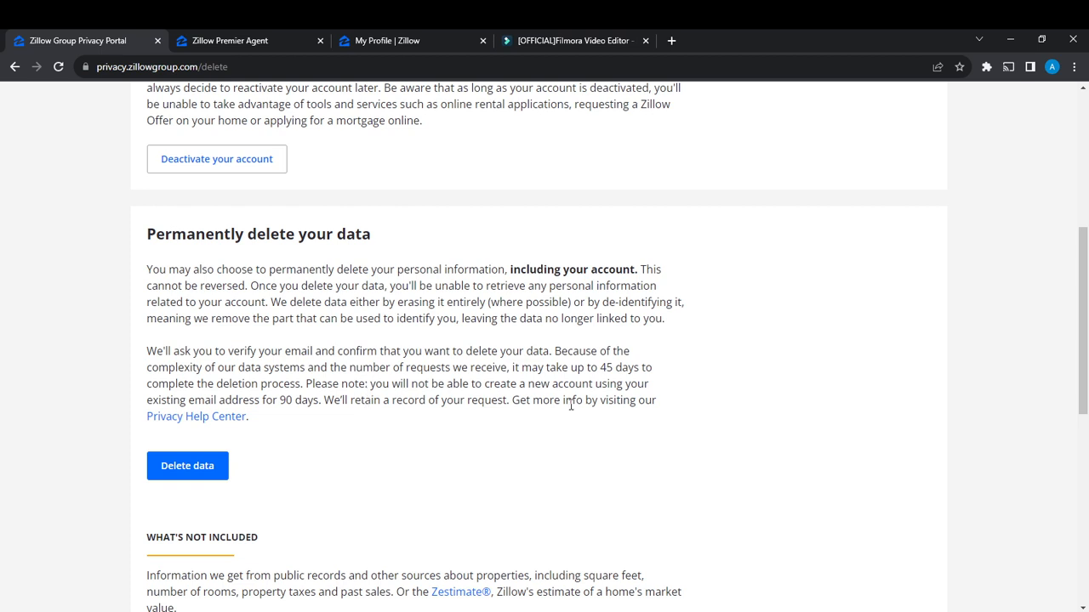
pyautogui.moveTo(272, 415)
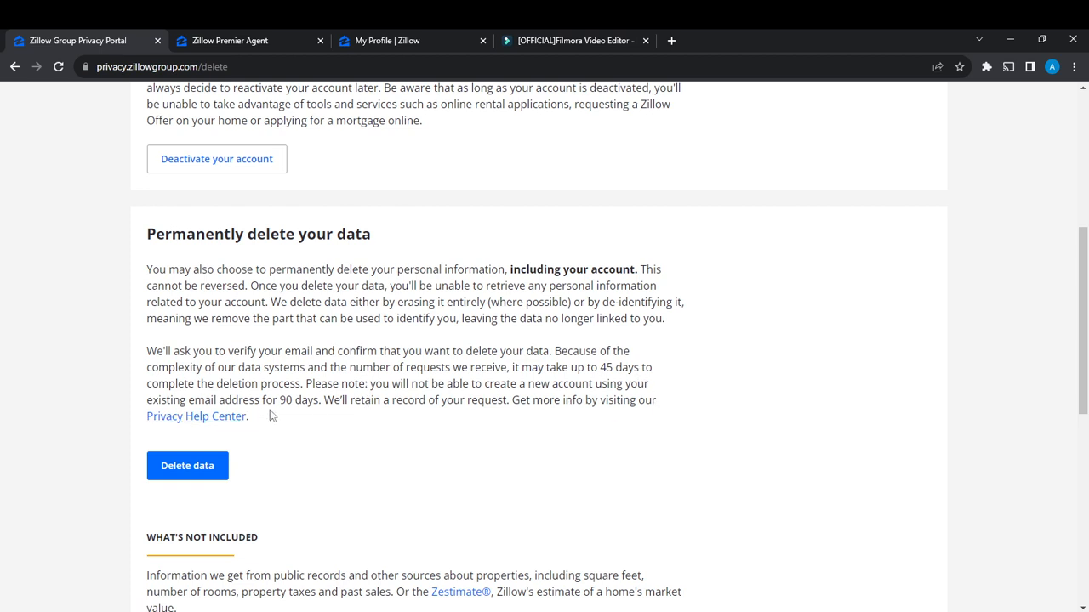
pyautogui.moveTo(617, 430)
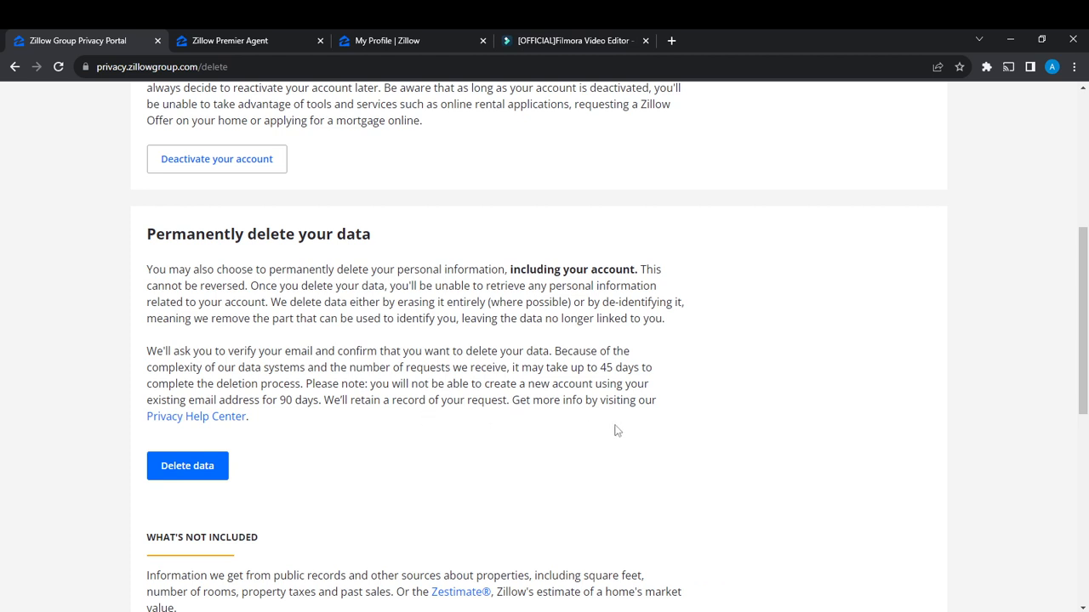
pyautogui.moveTo(719, 560)
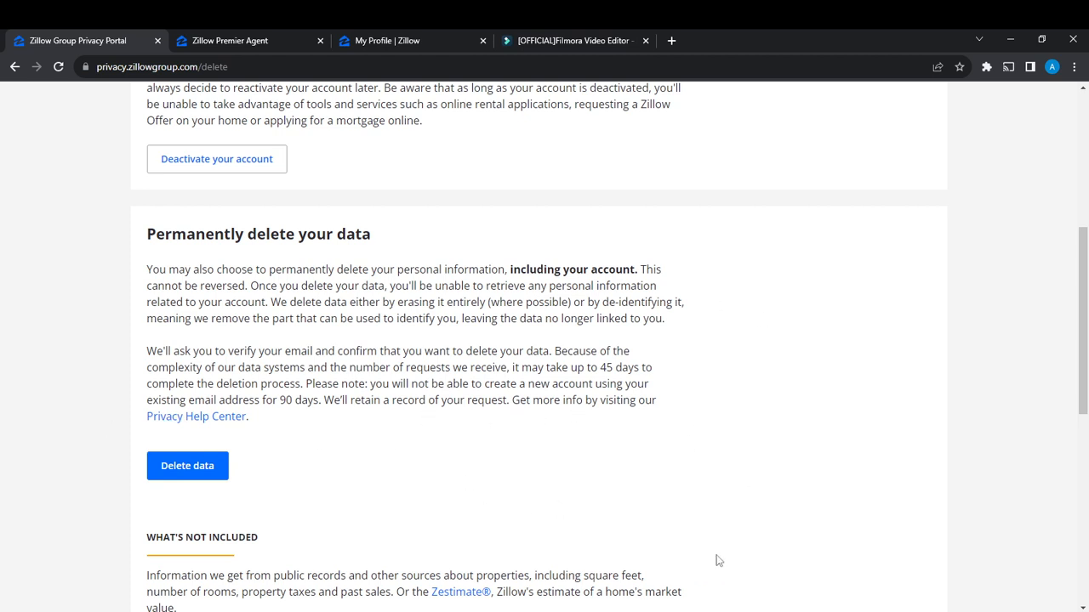
pyautogui.moveTo(423, 350)
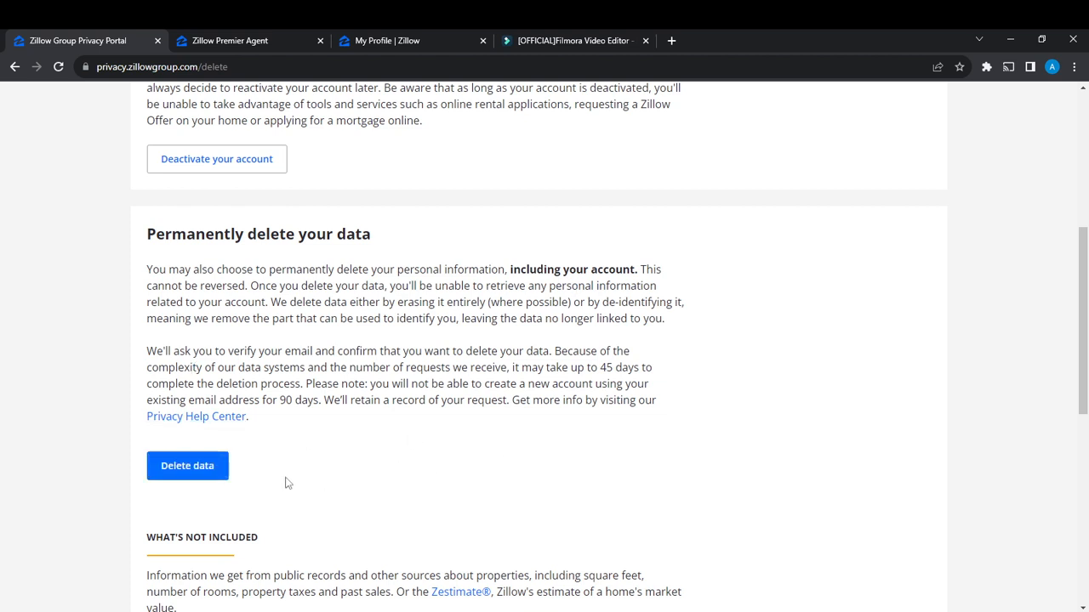
pyautogui.moveTo(525, 491)
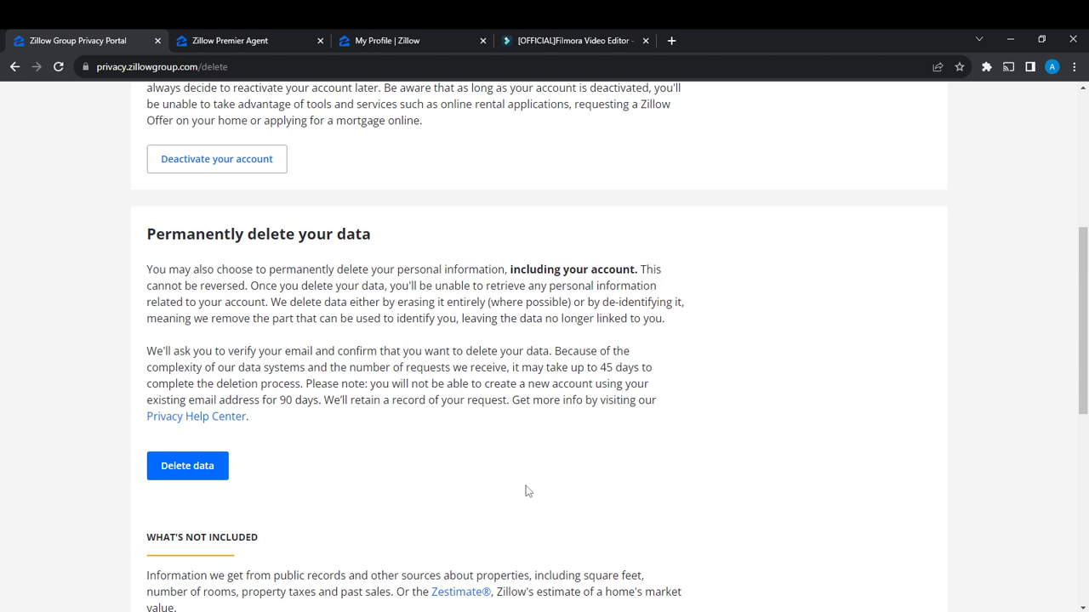